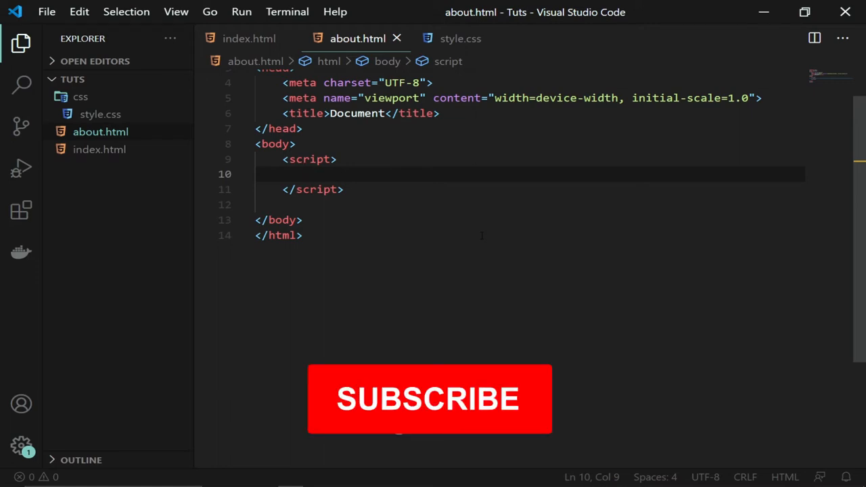
- Type let fruit = [] on the empty script line
left_click(430, 399)
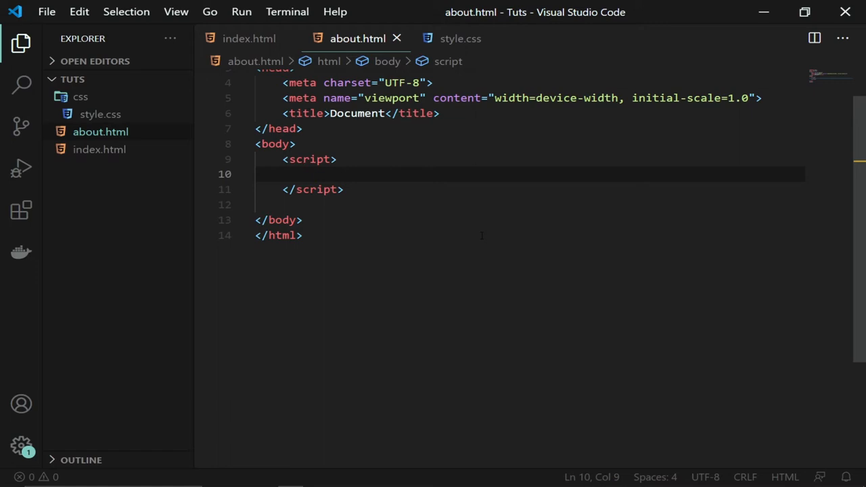
type("let f")
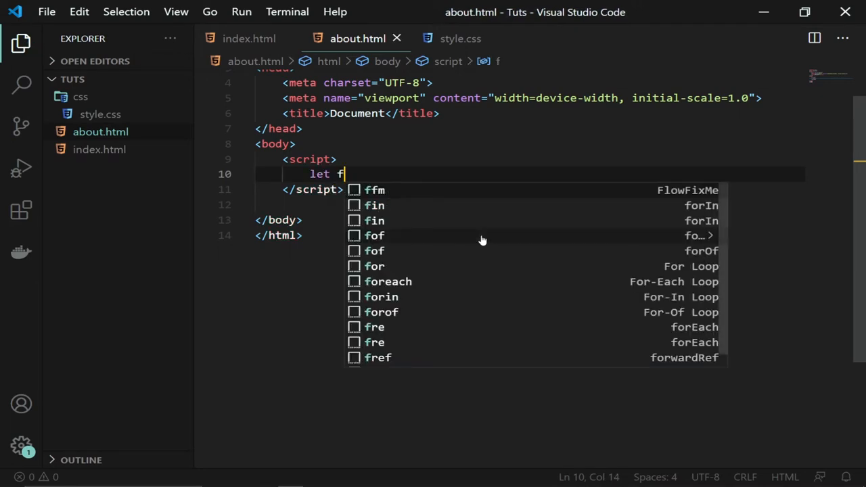
type("rui")
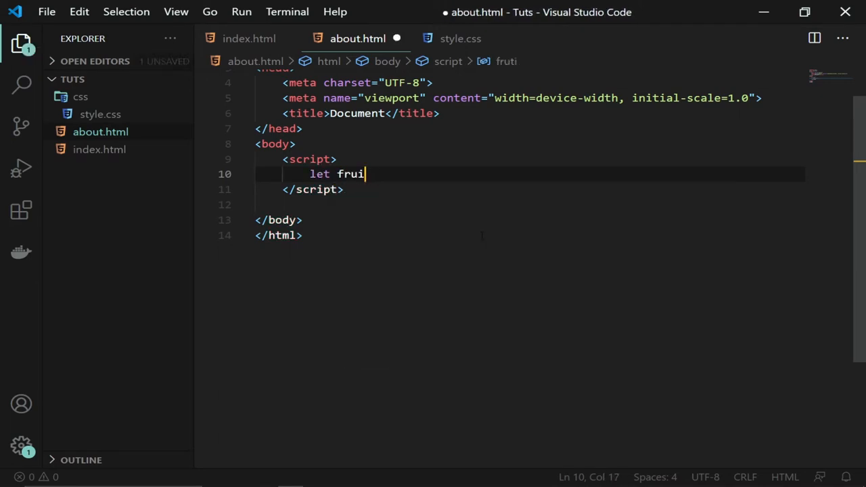
type("t")
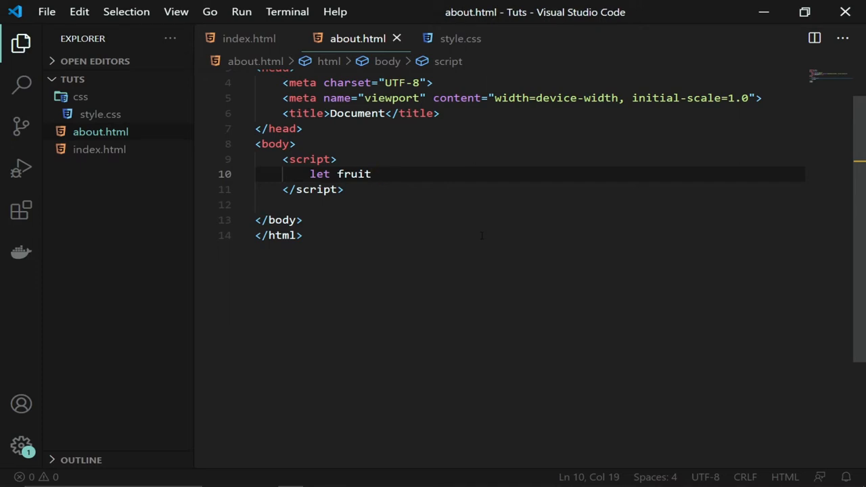
type("=")
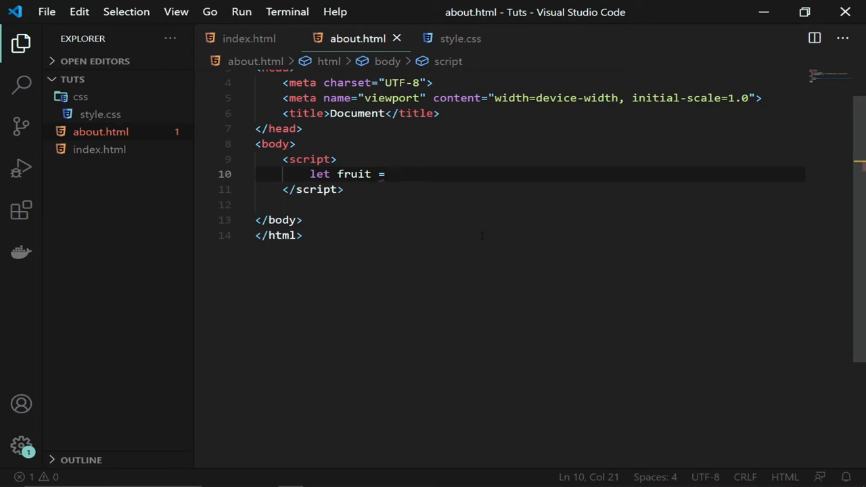
type("[]")
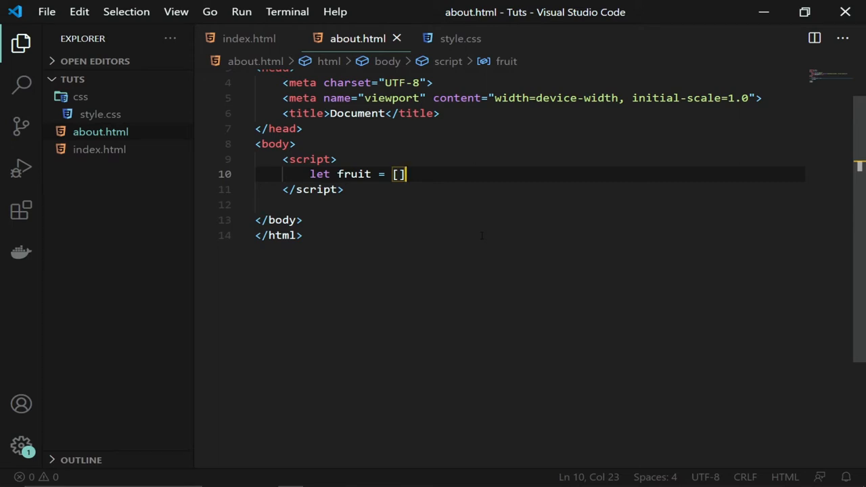
- Try new Array in place of the brackets, then go back to the [] literal
key("Backspace")
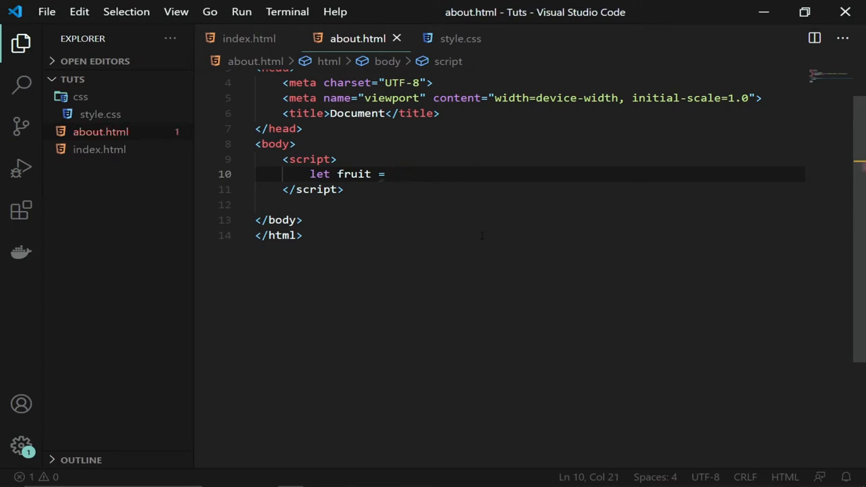
type("new a")
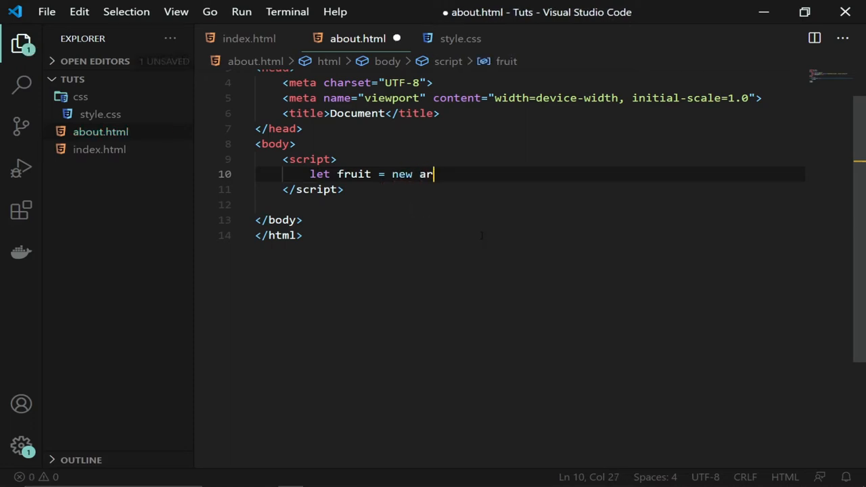
type("ray")
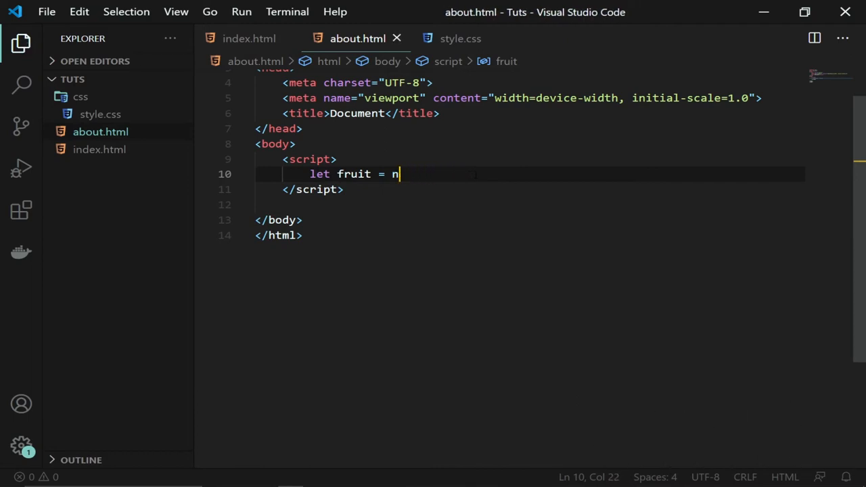
type("[]")
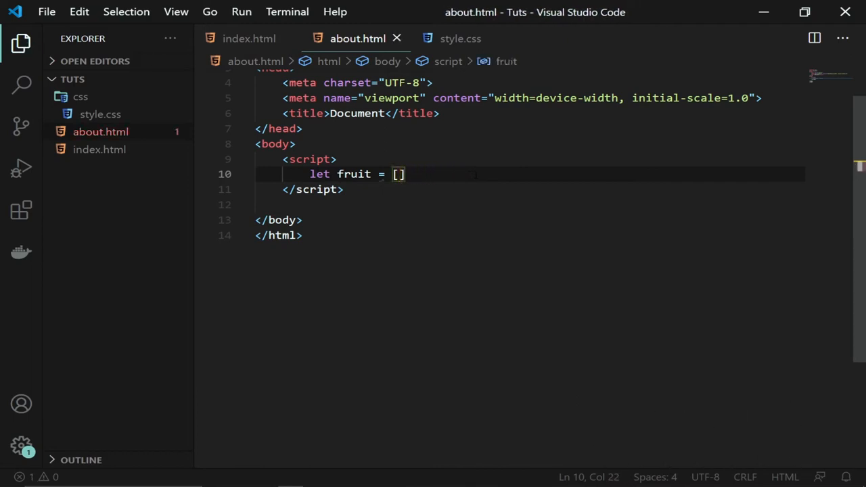
- Fill the fruit array with 'Orange', 'Banana' and 'Kiwi'
type(";")
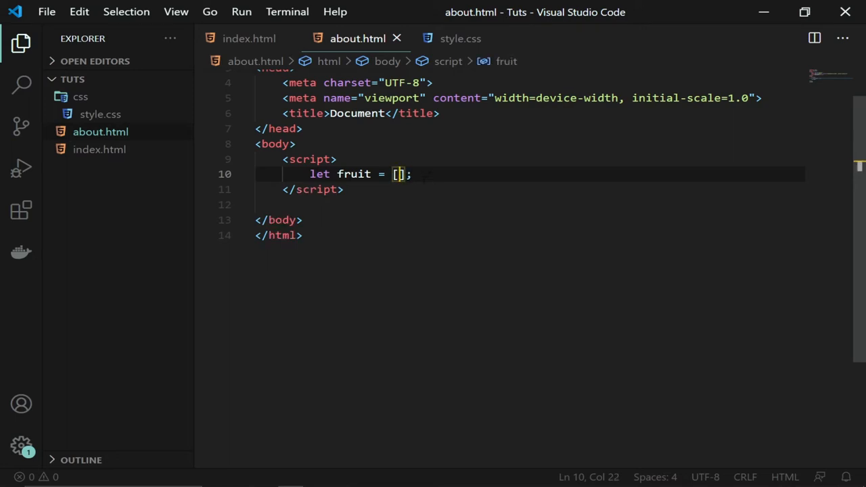
type("''")
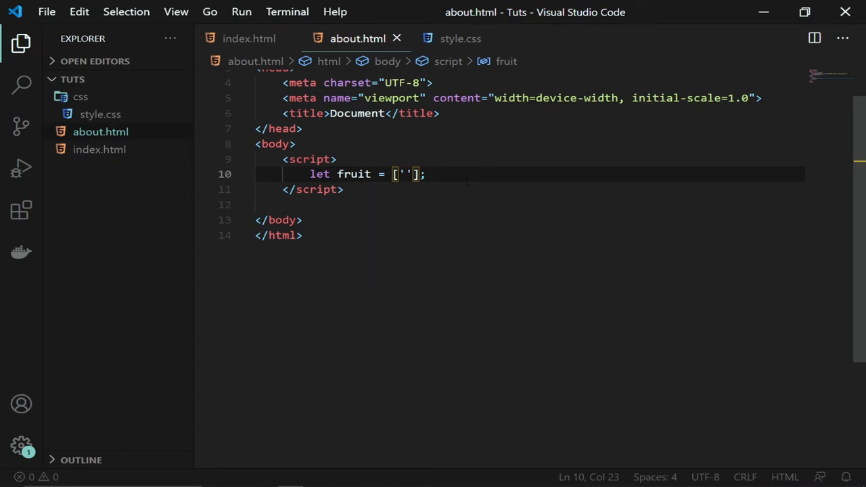
type("Orange")
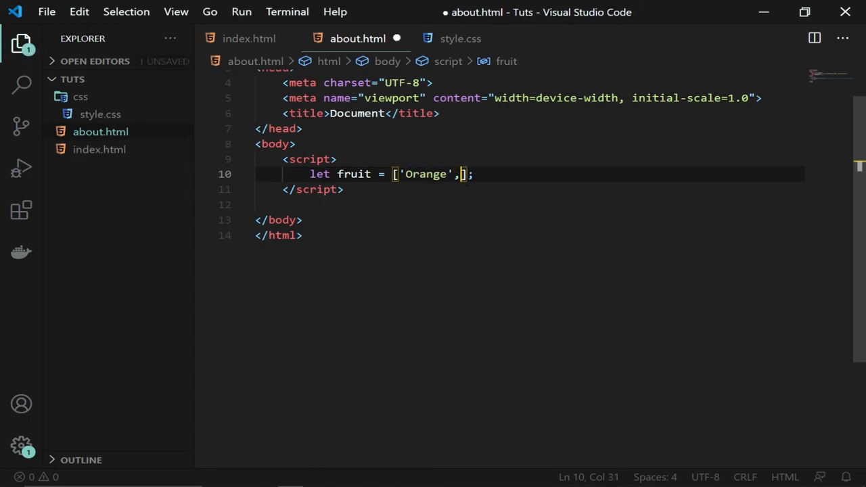
type("'")
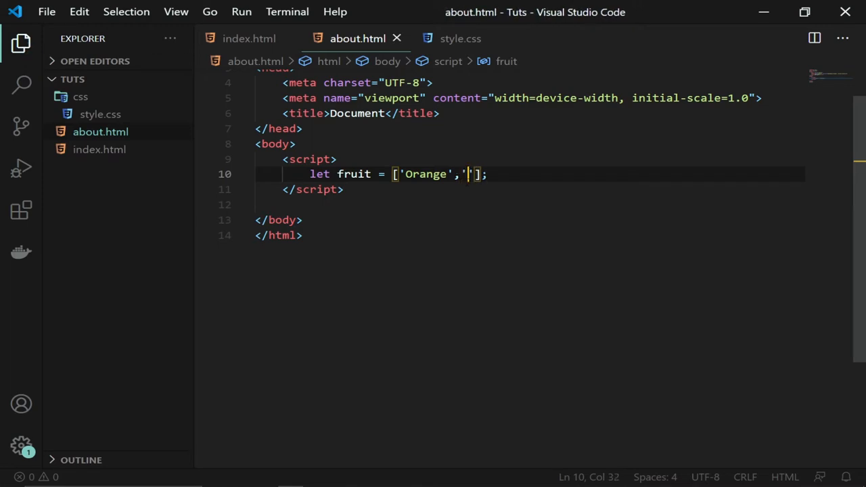
type("Banna")
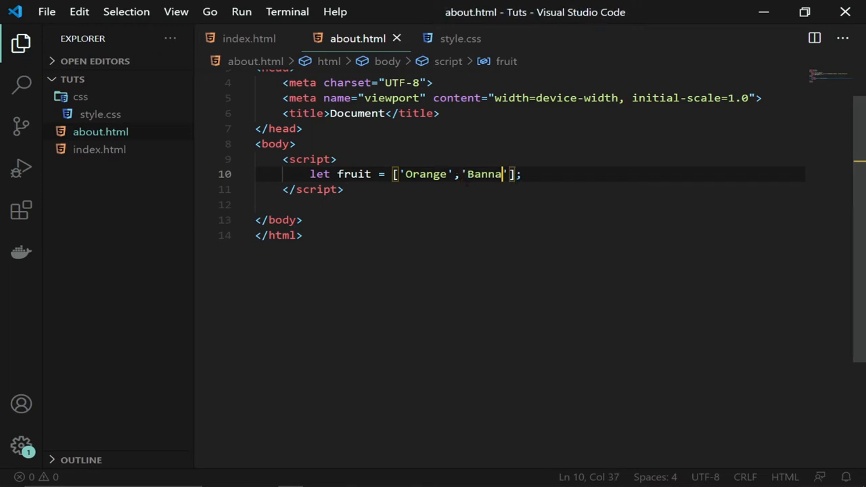
type("a")
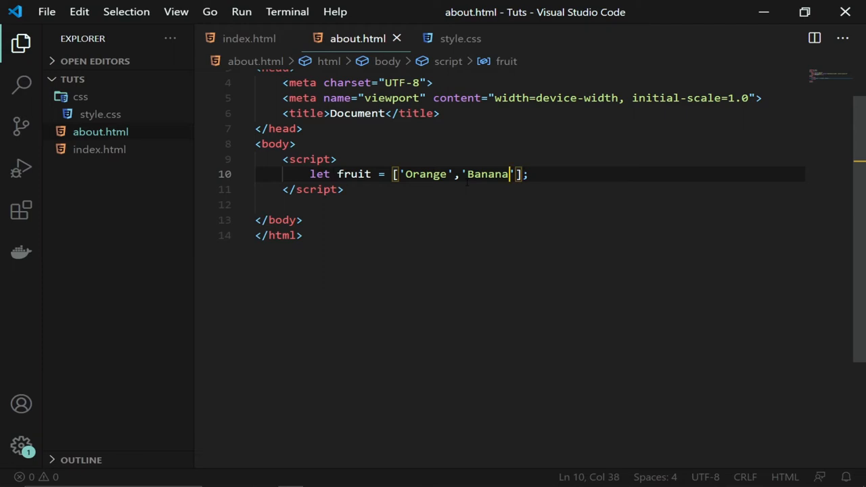
type("'")
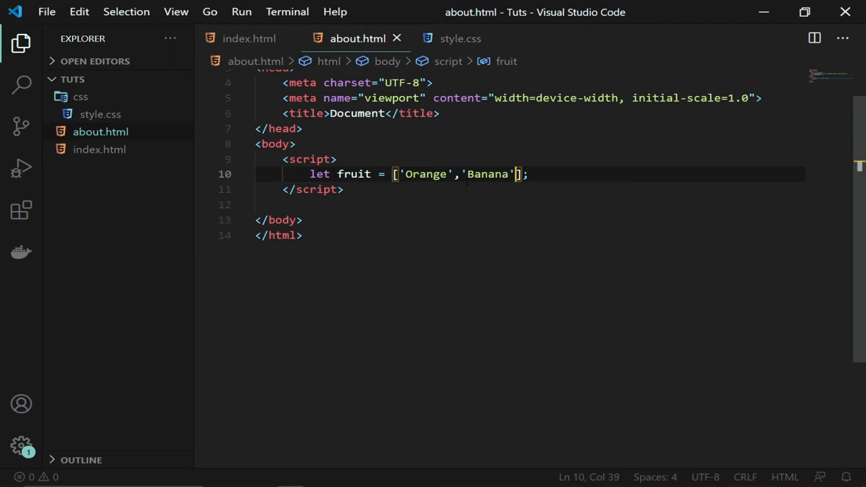
type(",''")
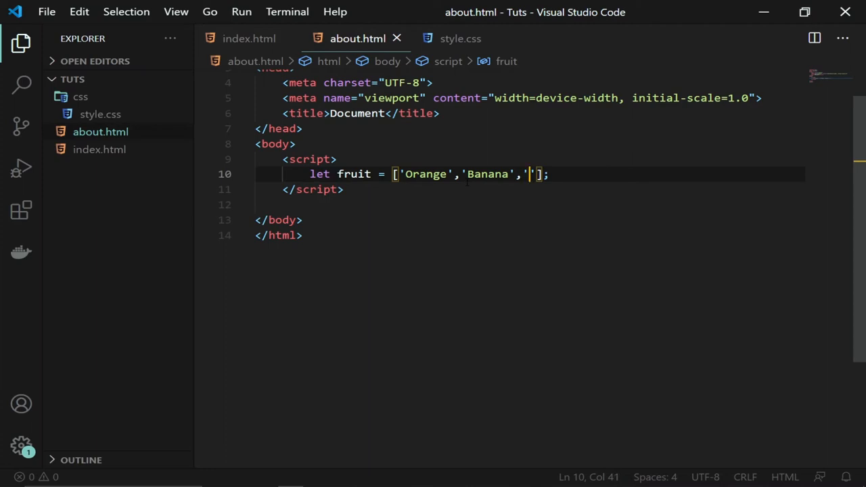
type("Kiwi")
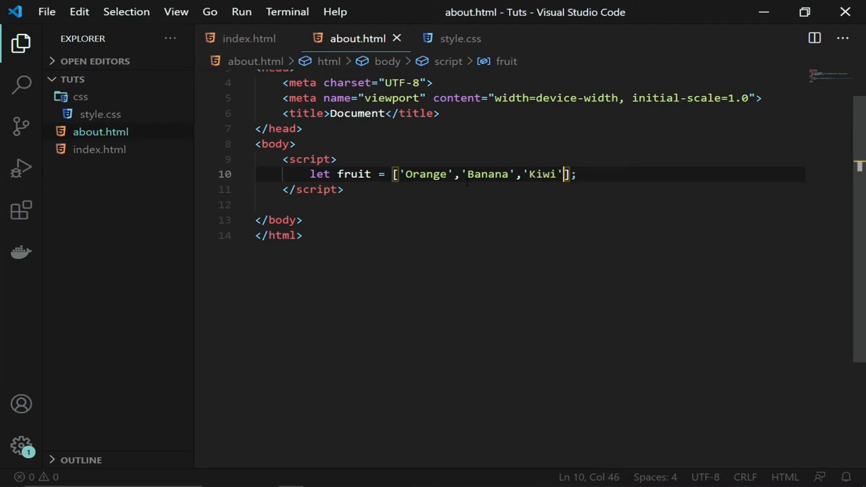
- Add 'Apple' and 'Pear' to the array, save, and select the fruit variable name
type(", ''")
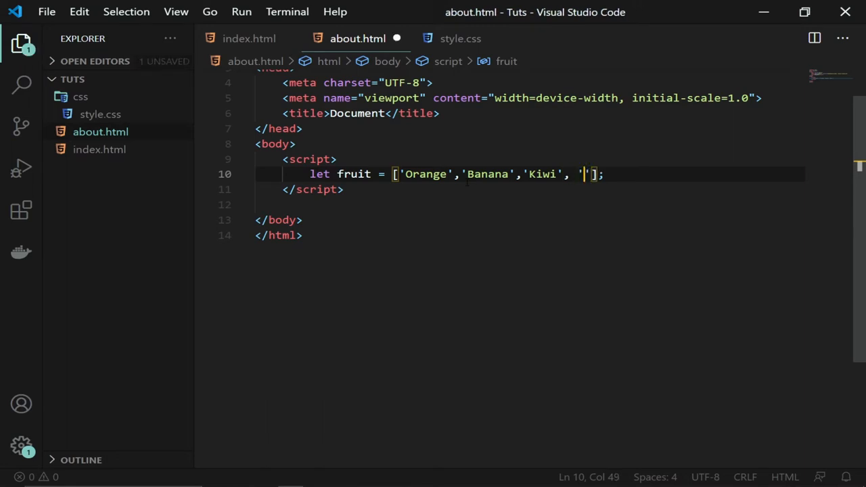
type("Apple")
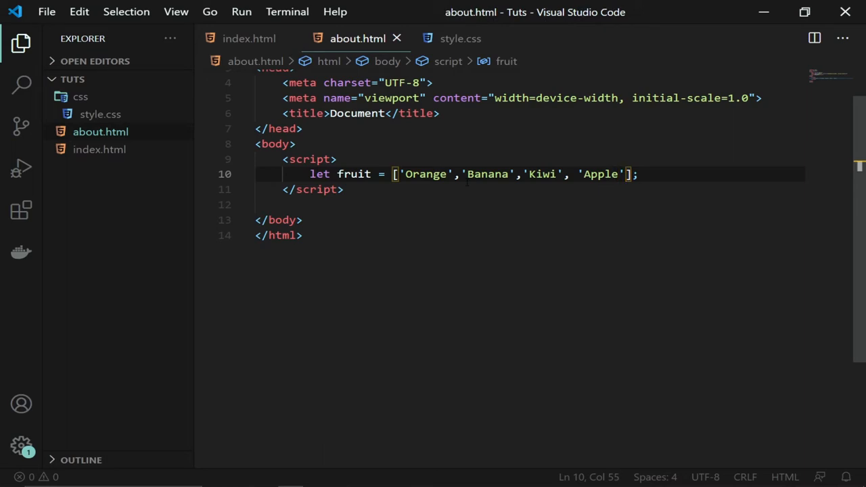
type(",")
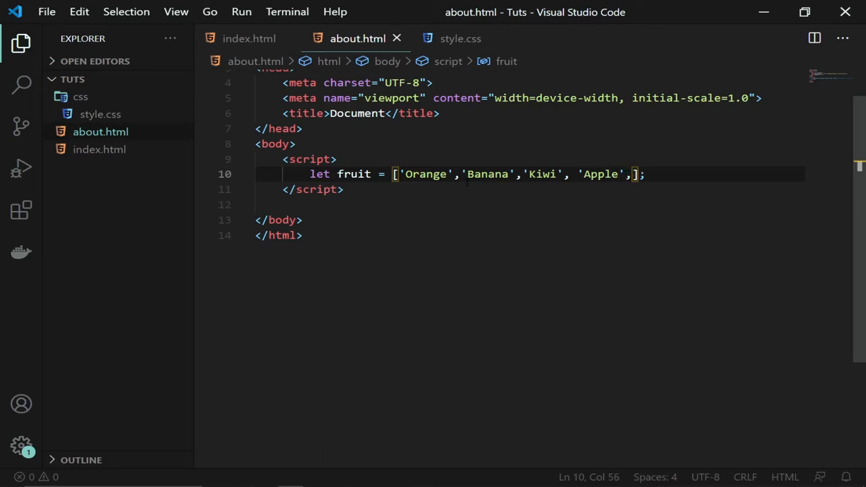
type("\"")
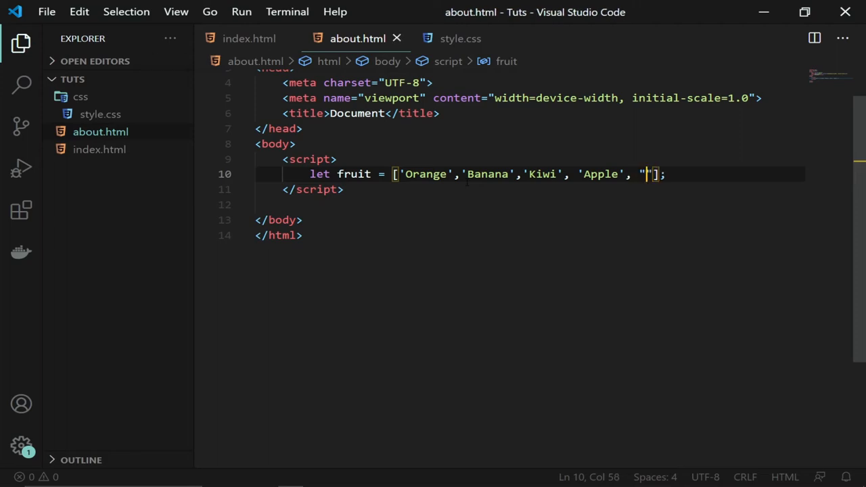
key("Backspace")
type("'")
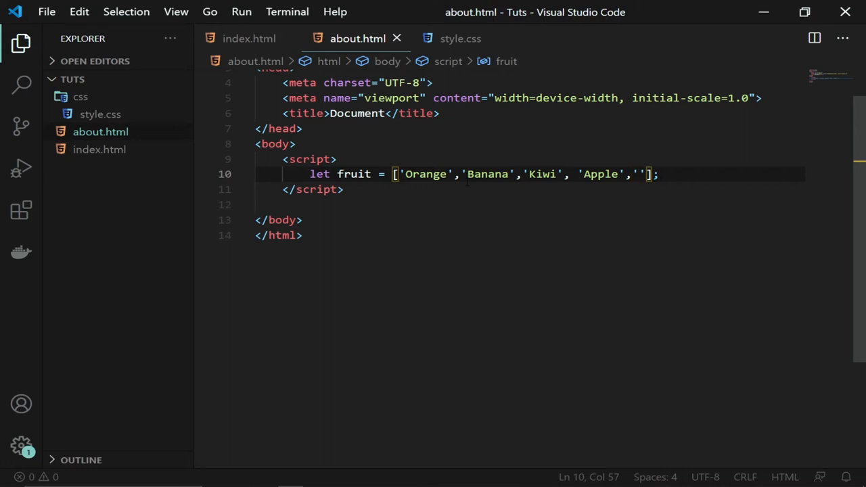
type("Pear")
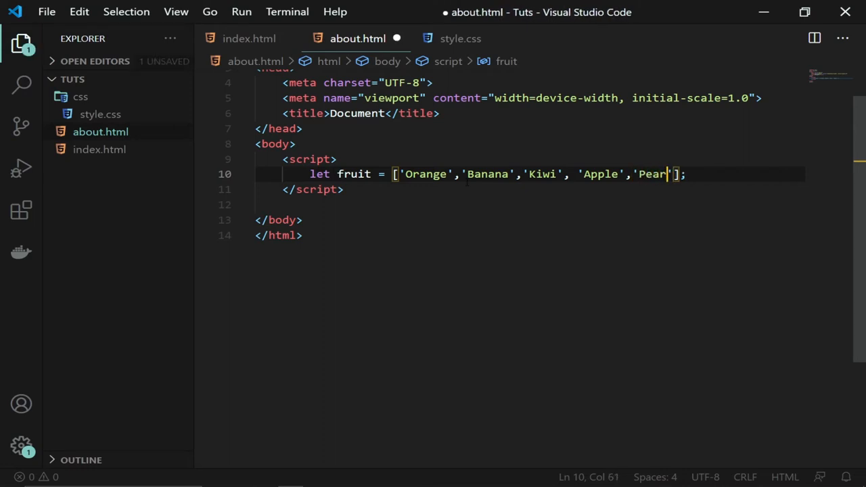
key("ctrl+s")
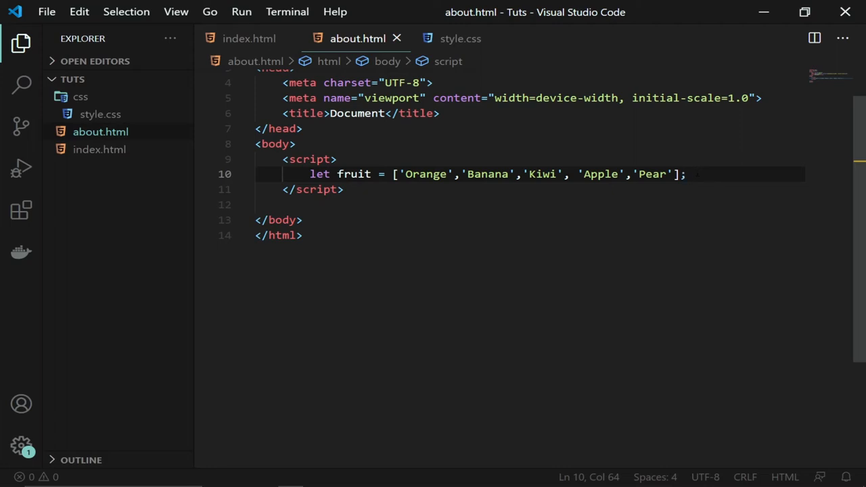
double_click(354, 174)
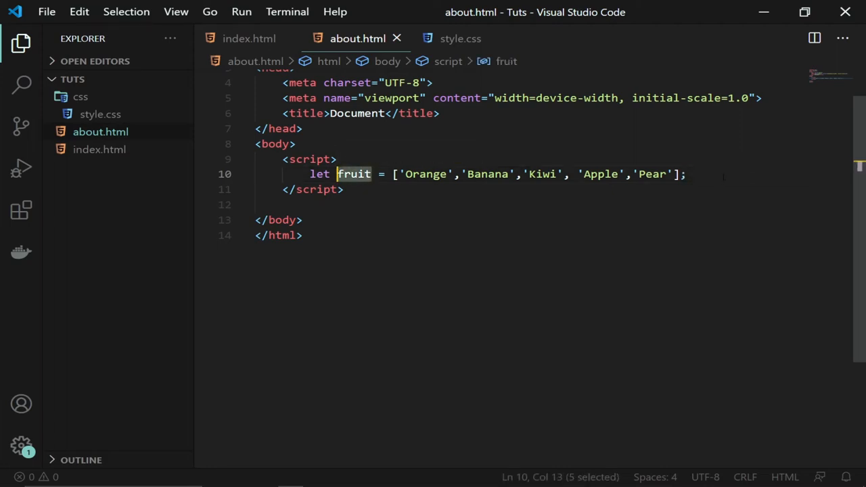
- Add a document.write(fruit); line below the array declaration
key("Enter")
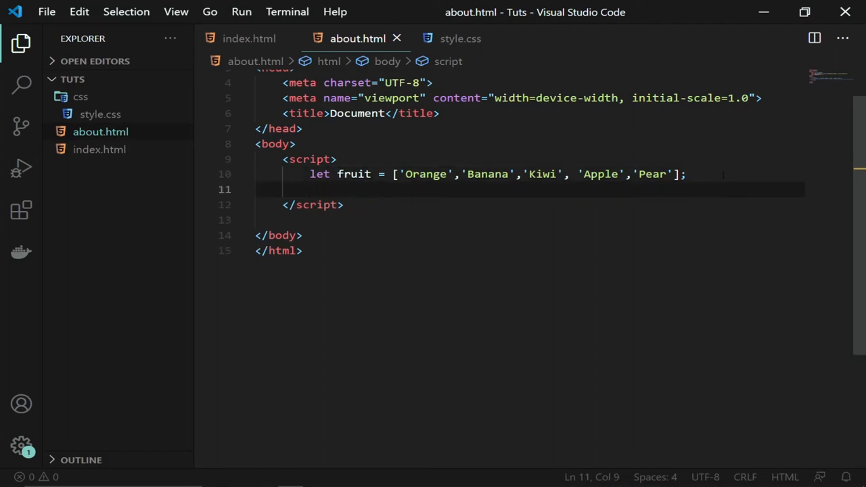
type("docu")
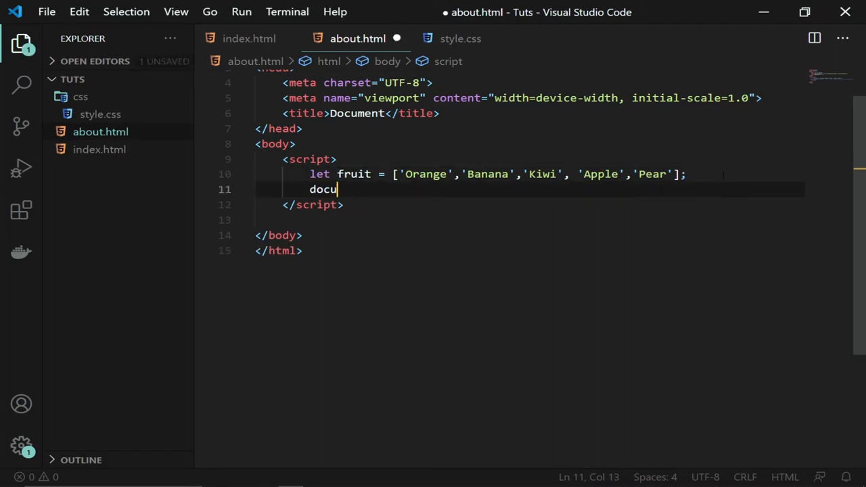
type("ment.")
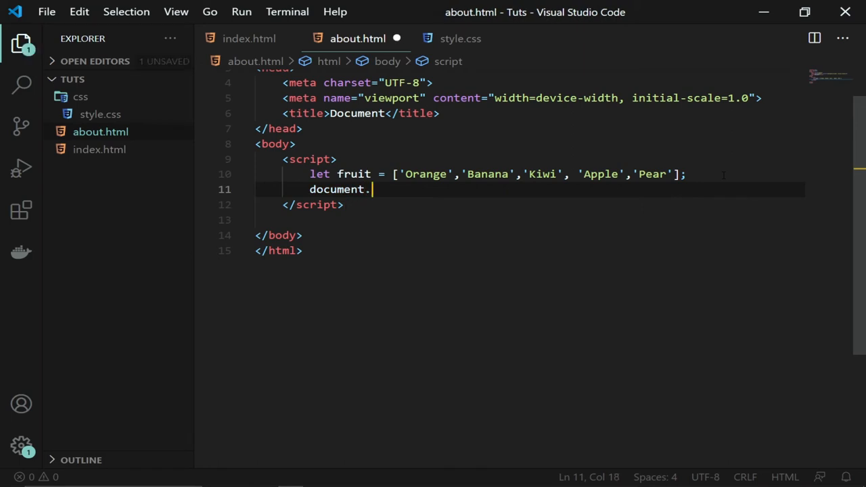
type("write")
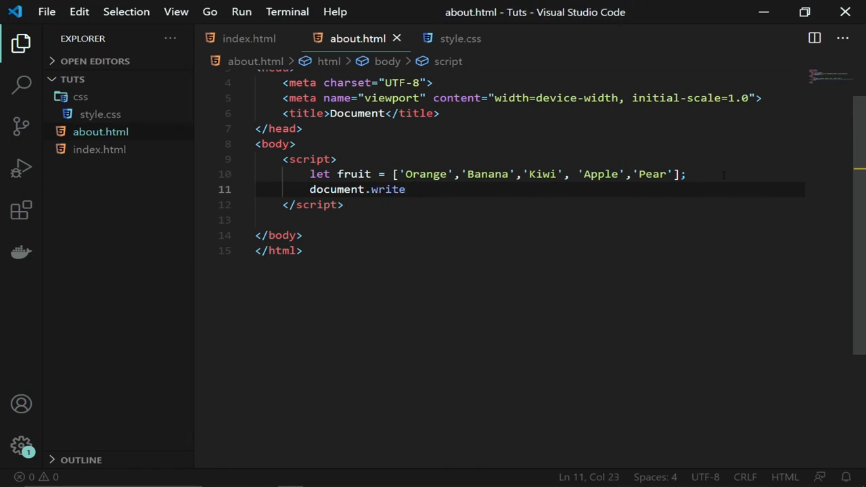
type("()")
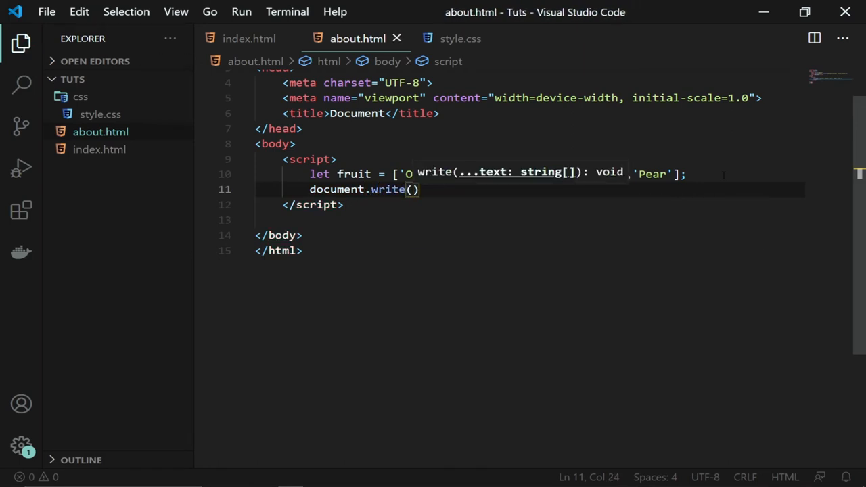
type("fruit")
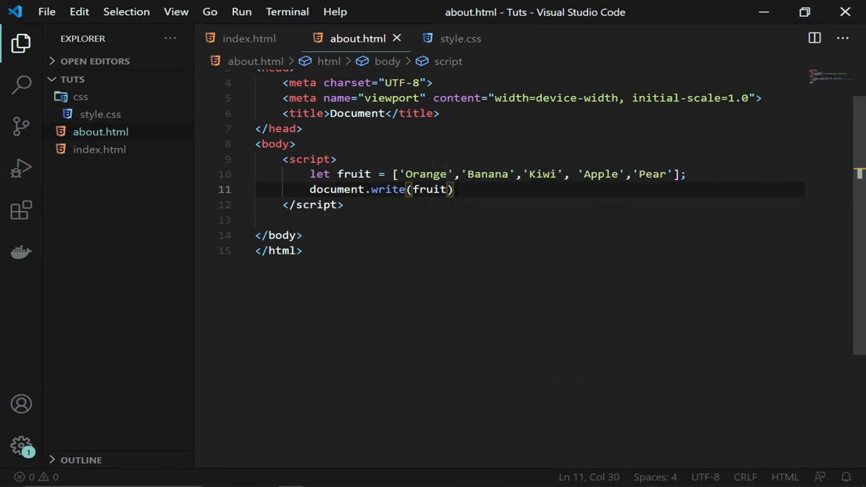
type(";")
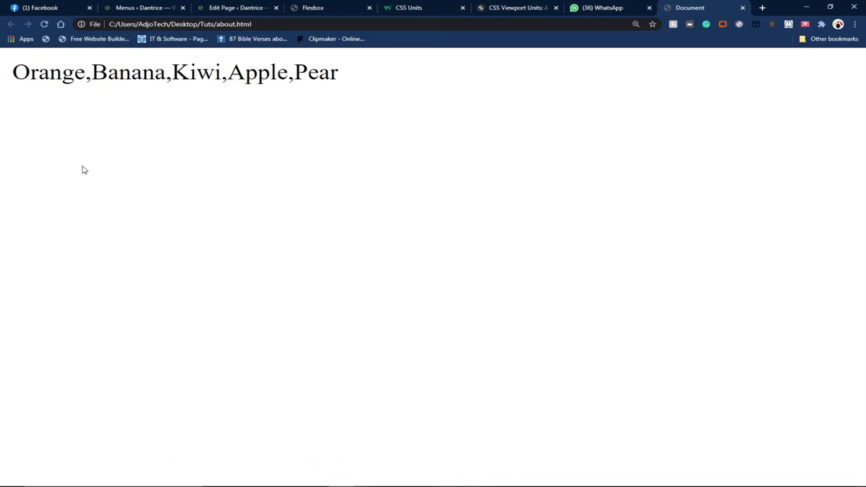
mouse_move(349, 284)
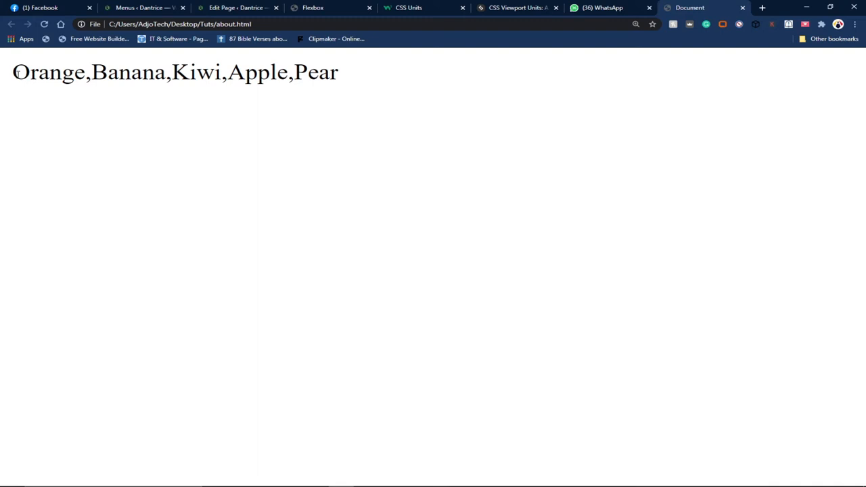
- Highlight Orange, Banana and another fruit name in Chrome's comma-separated output
double_click(48, 73)
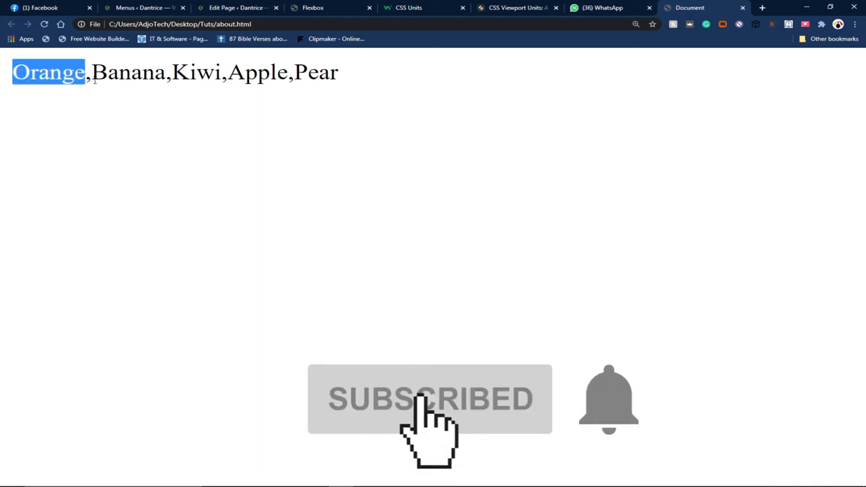
double_click(128, 72)
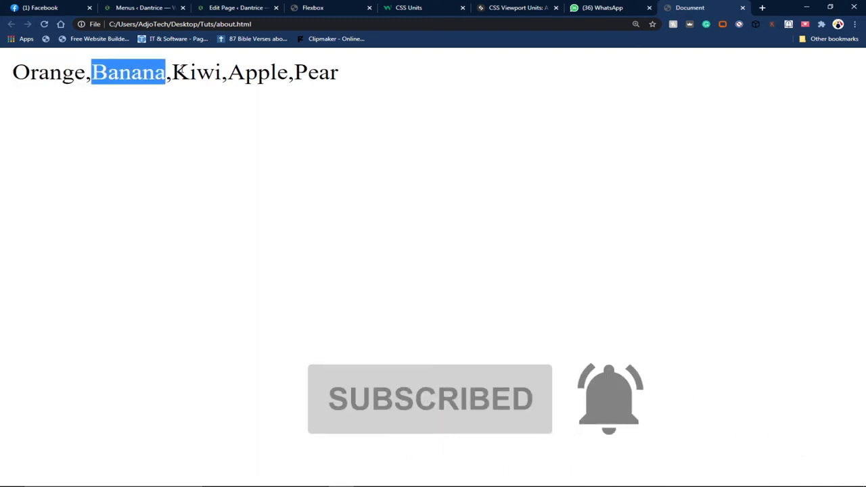
left_click(193, 72)
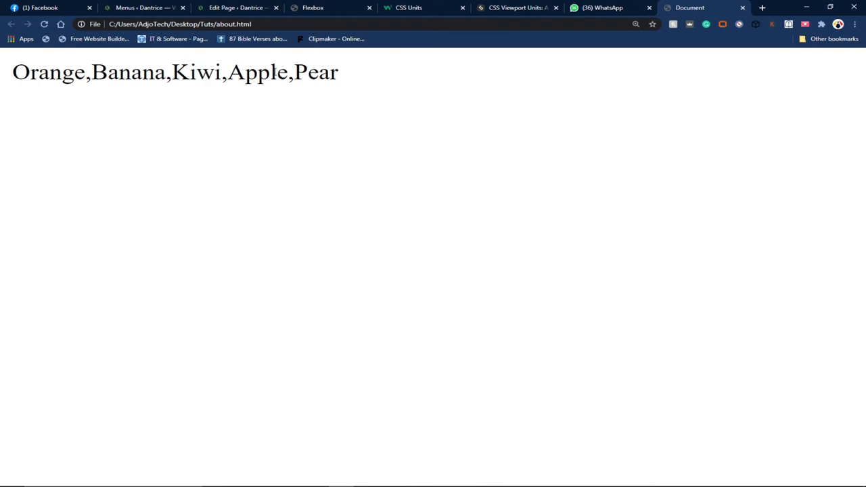
double_click(313, 72)
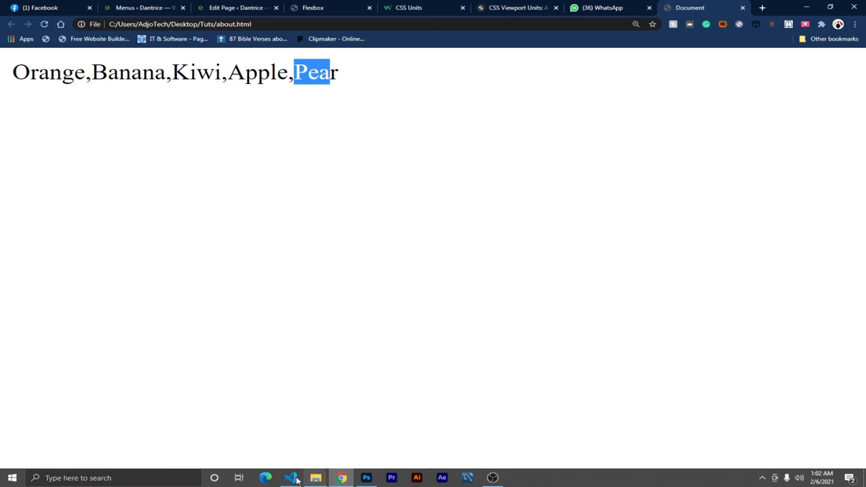
- Back in the editor, index the write call as fruit[0]
left_click(291, 478)
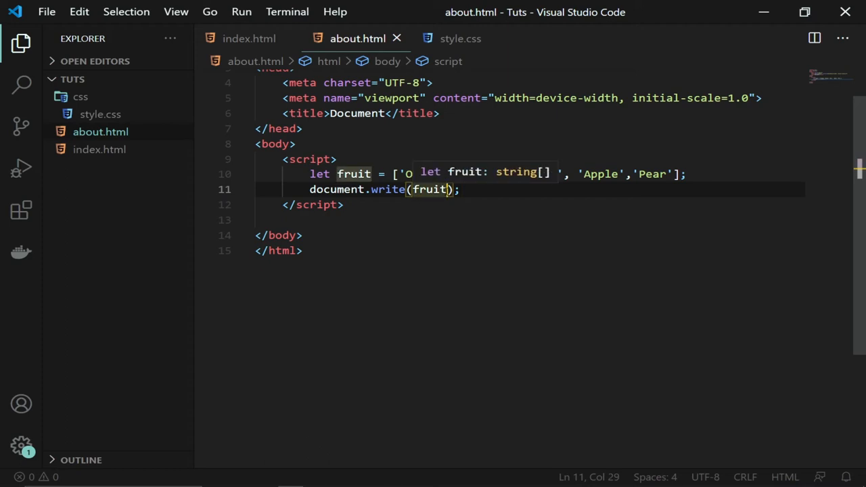
type("[")
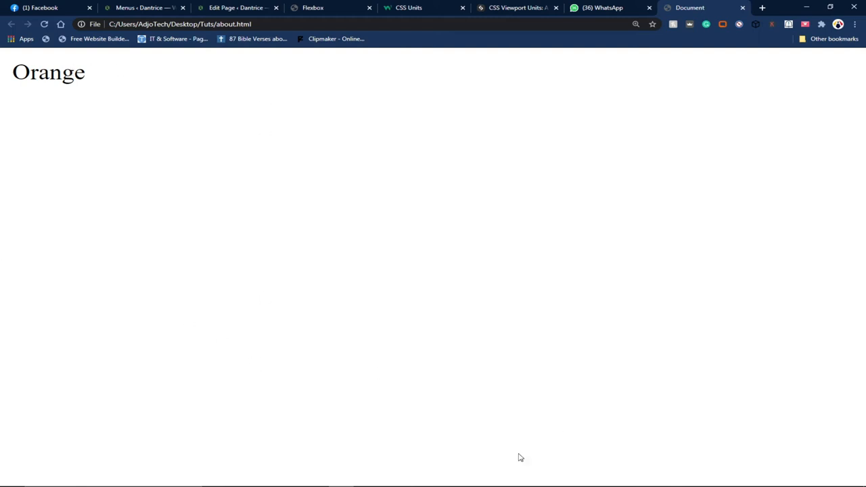
mouse_move(436, 379)
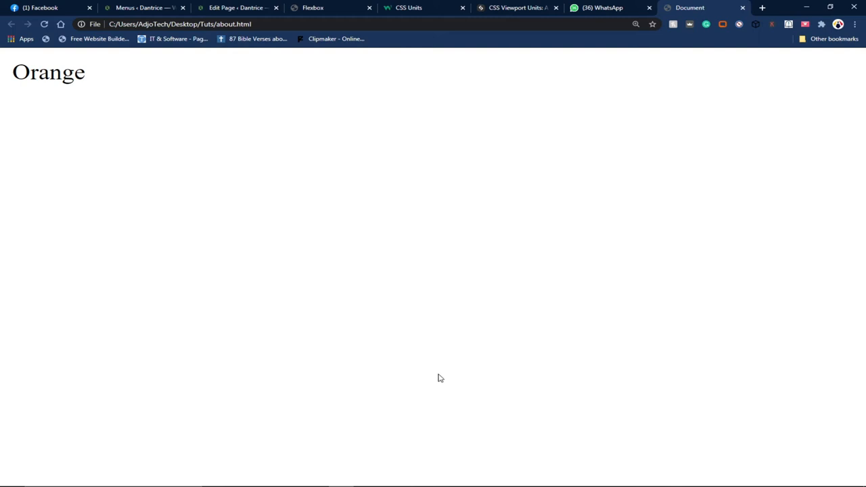
mouse_move(375, 434)
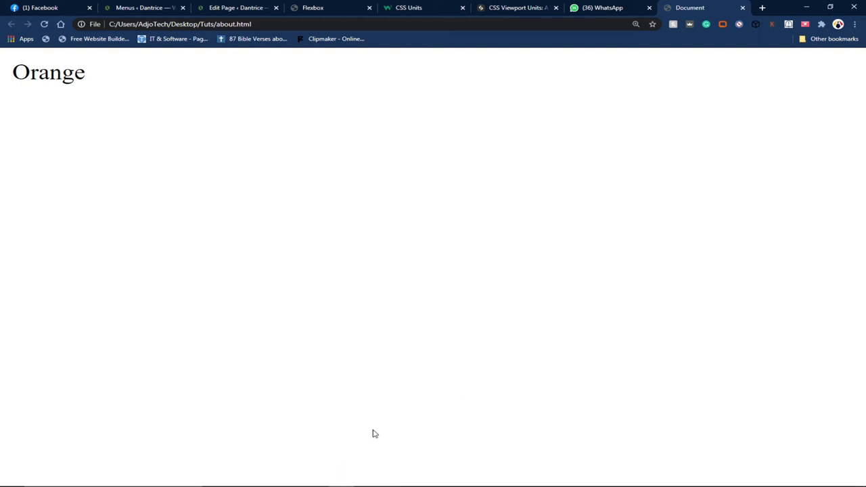
mouse_move(270, 473)
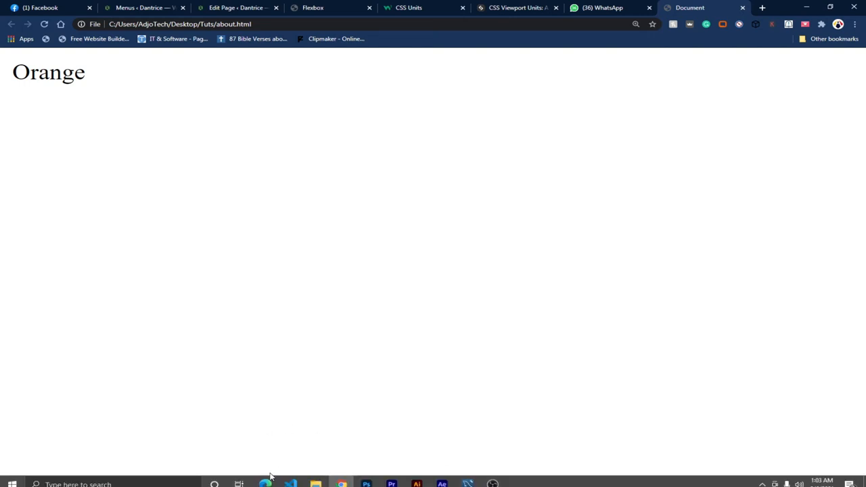
- Start a for loop after the fruit array with let i = 0, saving the file
left_click(290, 484)
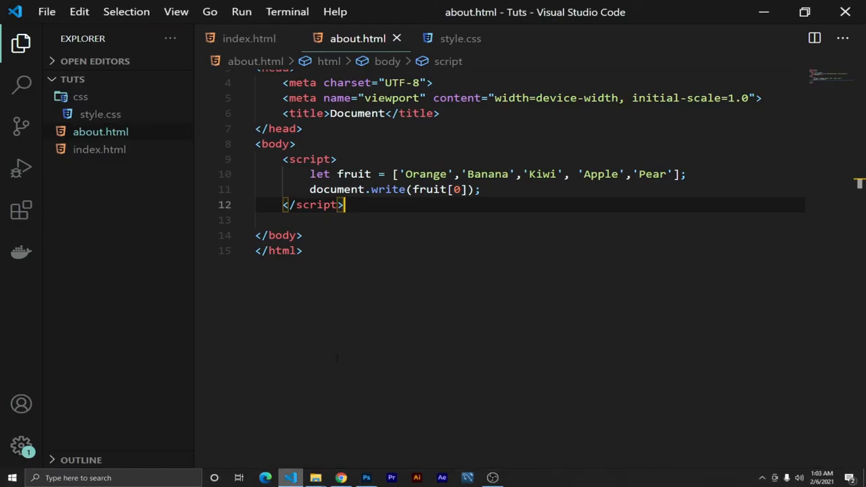
left_click(458, 189)
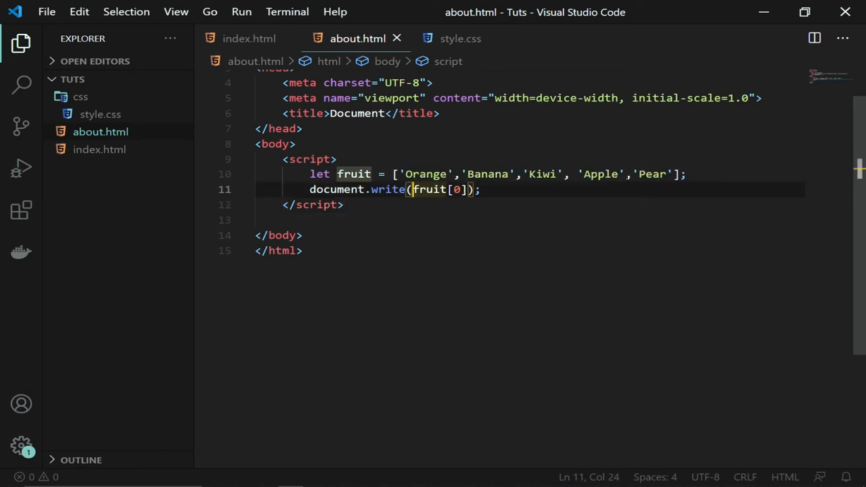
left_click(686, 174)
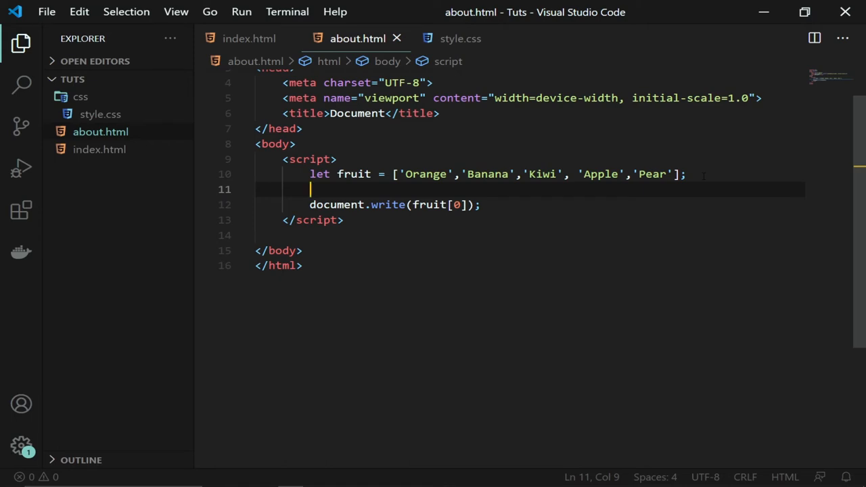
type("for(")
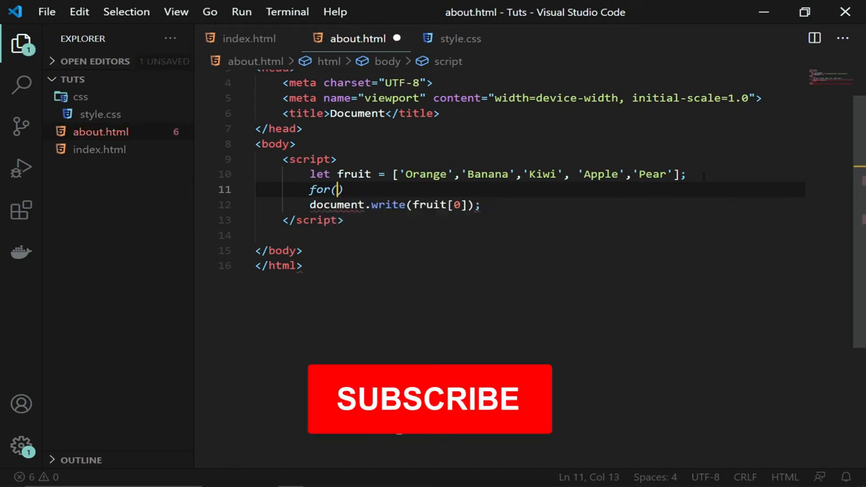
type("1")
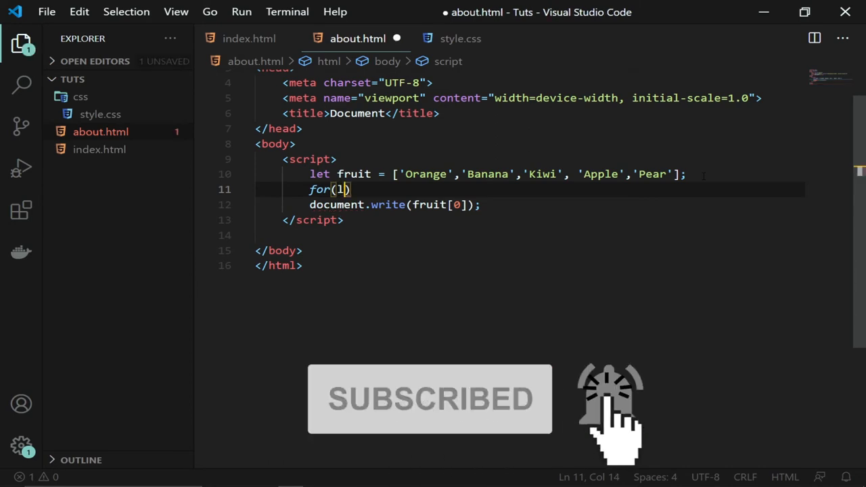
type("let i")
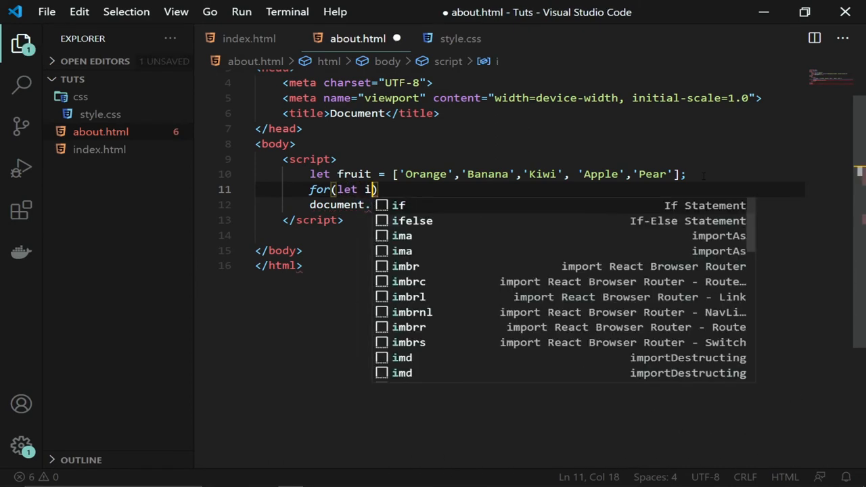
key("ctrl+s")
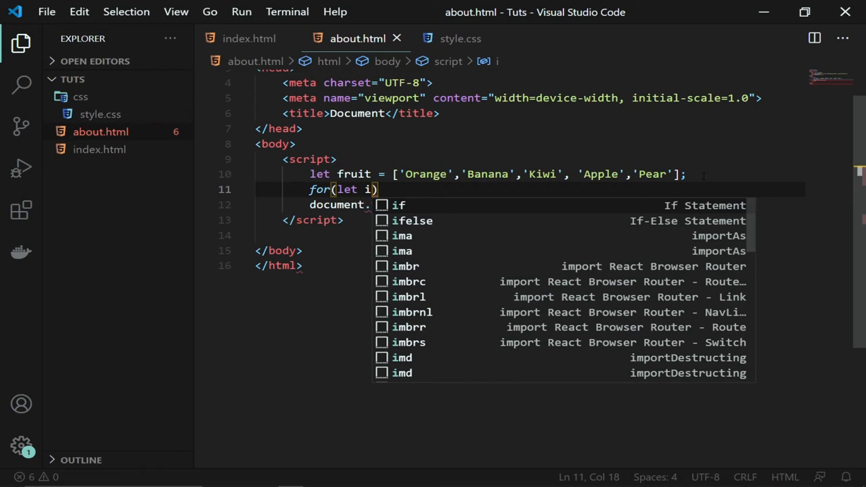
type("= 0;")
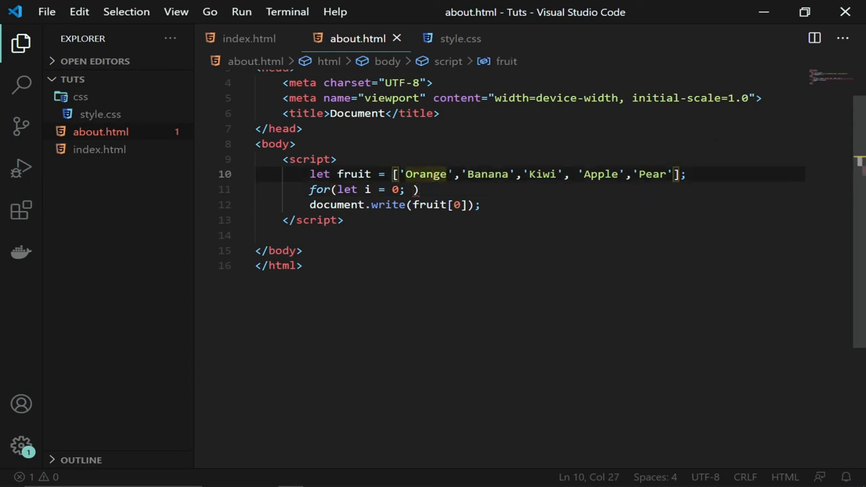
- Complete the loop header with i < fruit.length; i++ and an opening brace
left_click(409, 174)
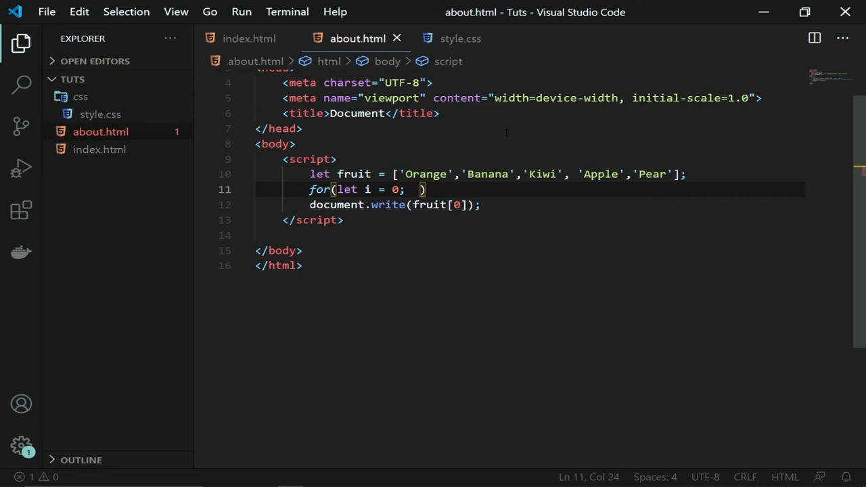
type("i")
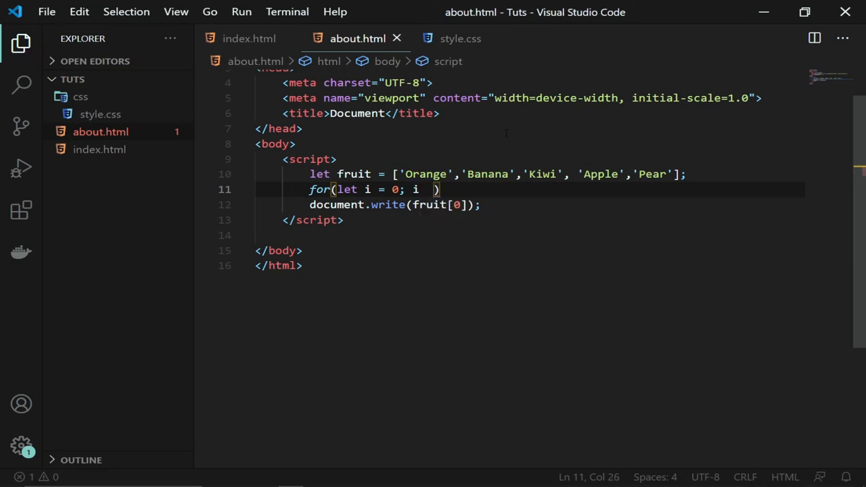
type("<")
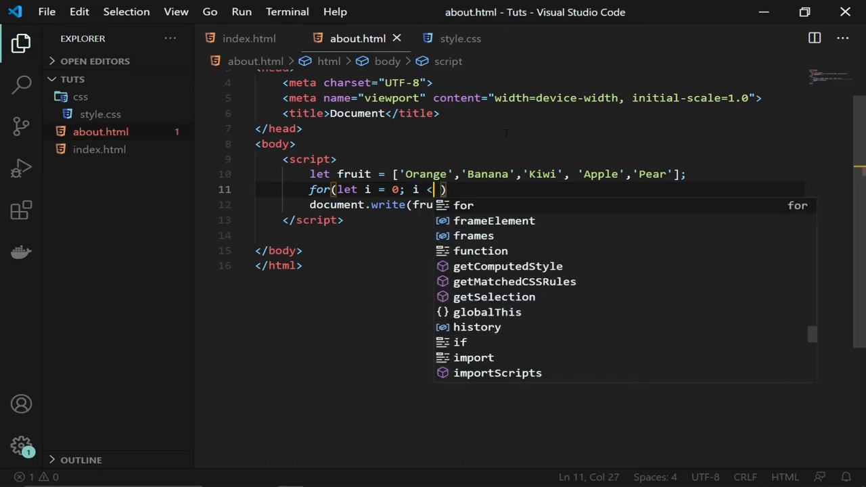
type("fru")
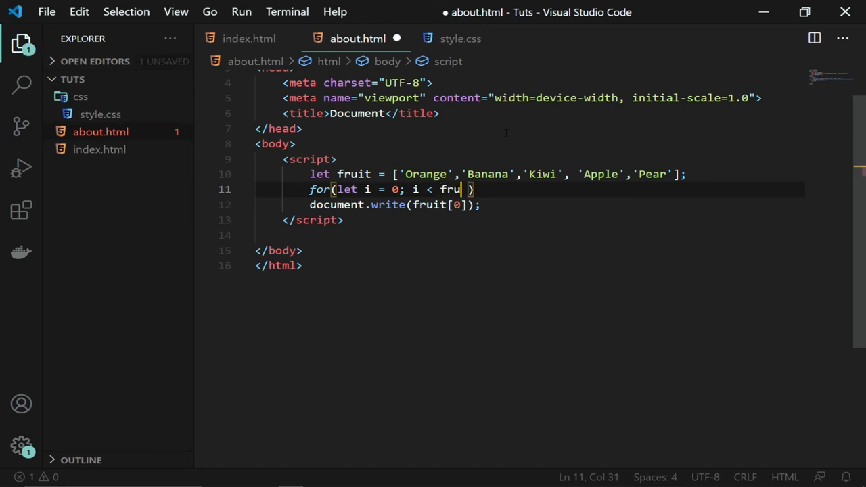
type("it")
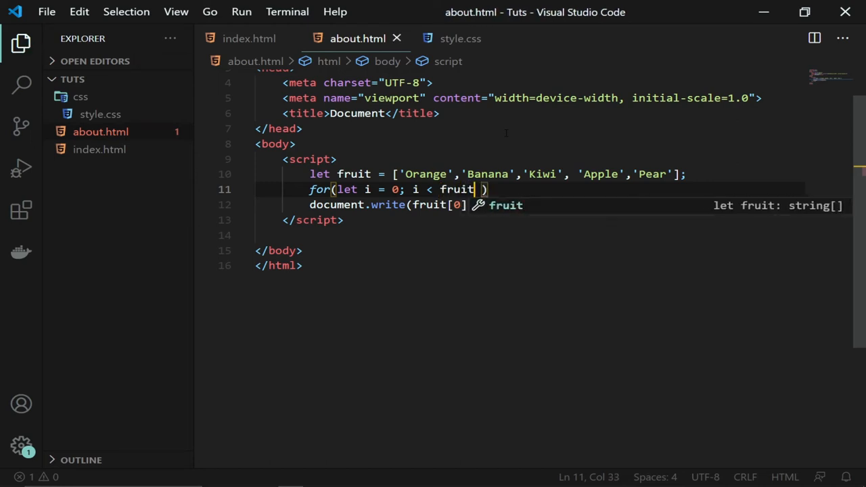
type(".lengt")
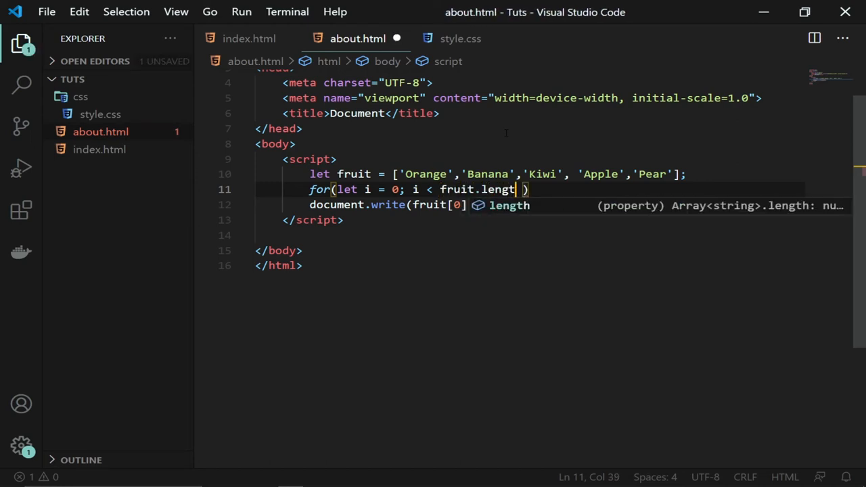
type("h;")
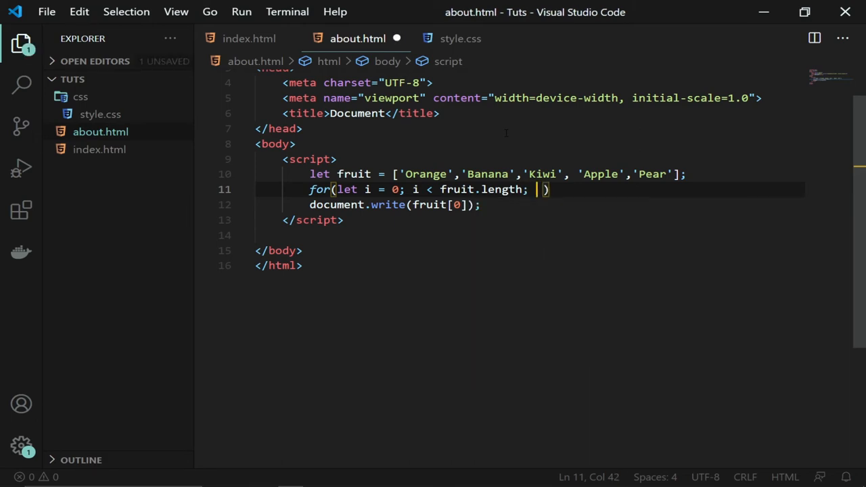
type("i++")
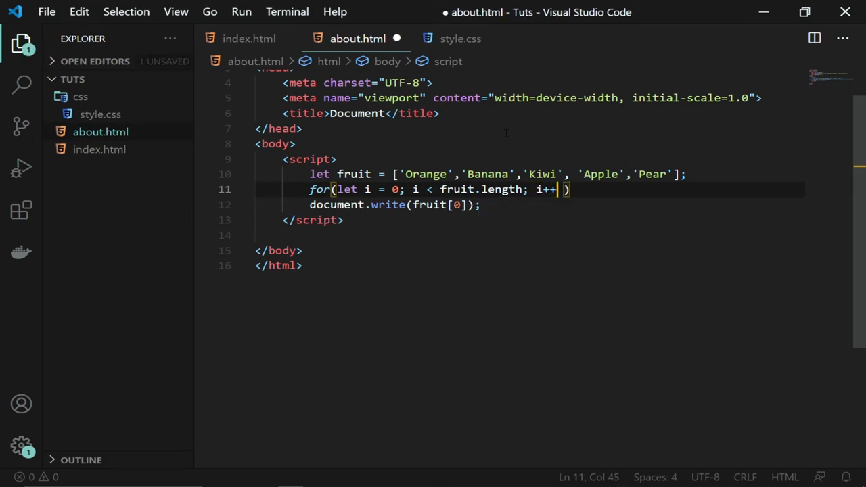
key("ctrl+s")
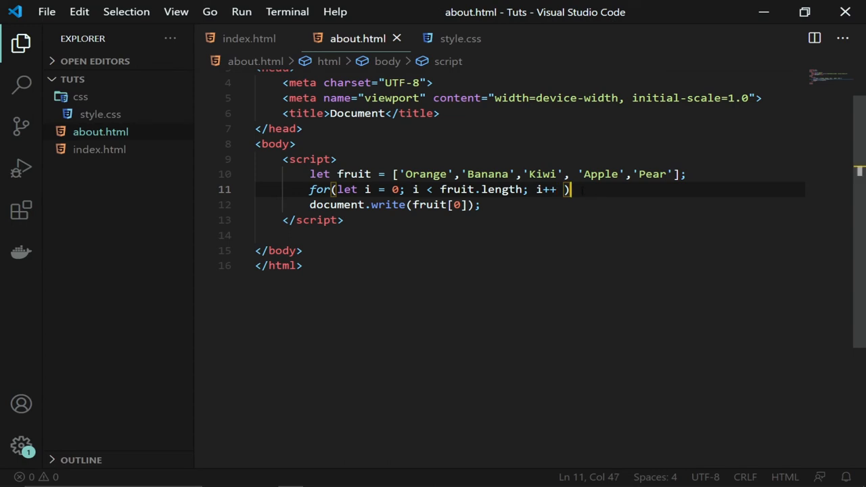
type("{")
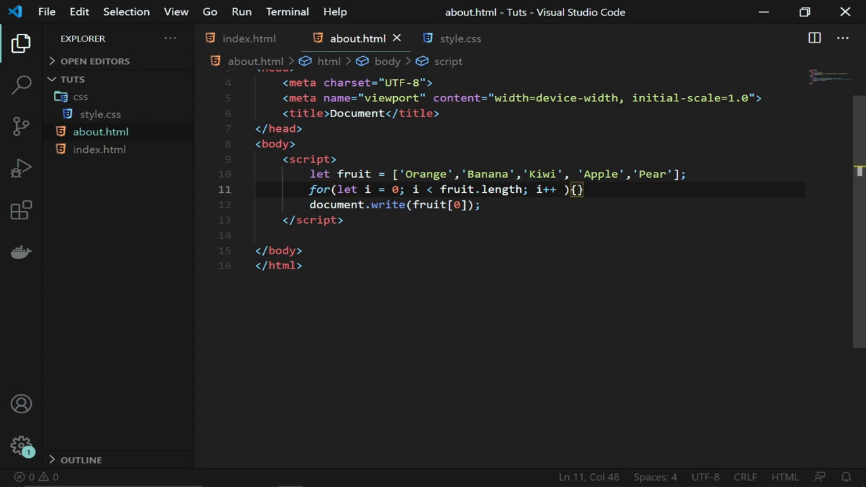
- Put document.write(fruit[0]); inside the loop braces and change the index to i
key("Enter")
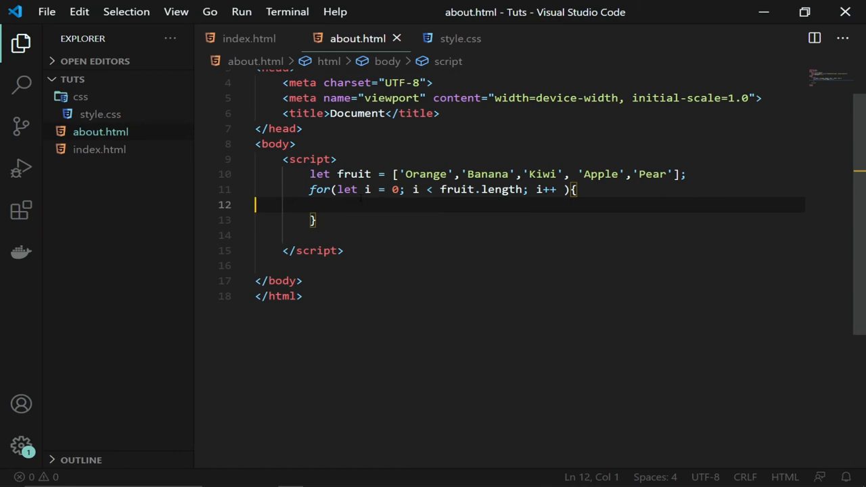
type("document.write(fruit[0]);")
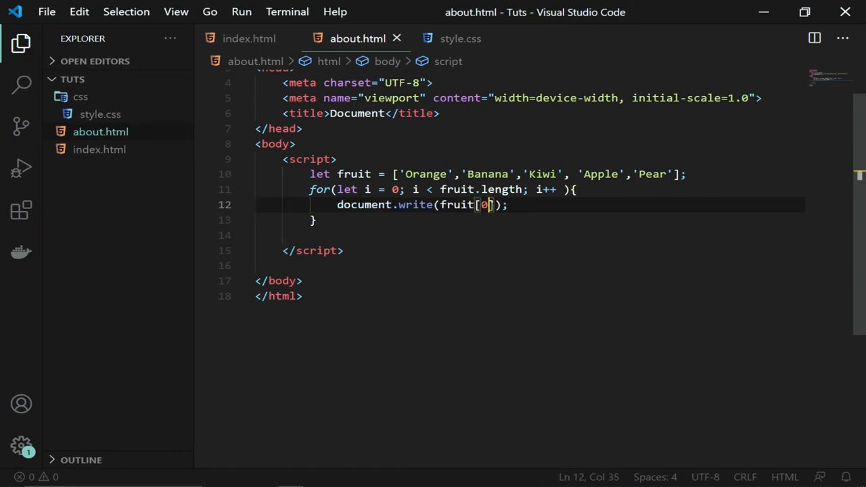
key("Backspace")
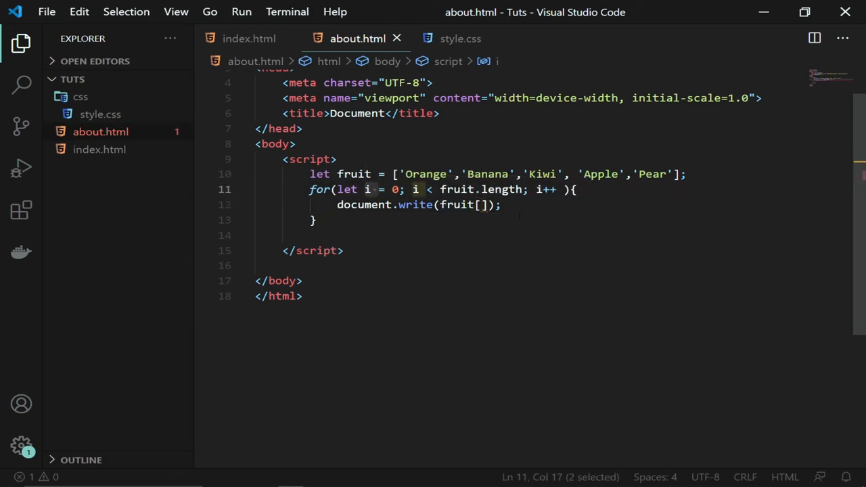
left_click(481, 204)
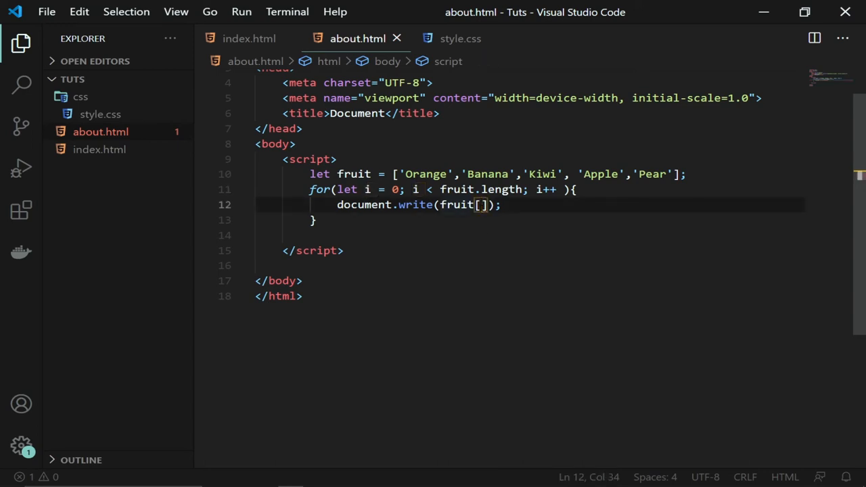
type("i")
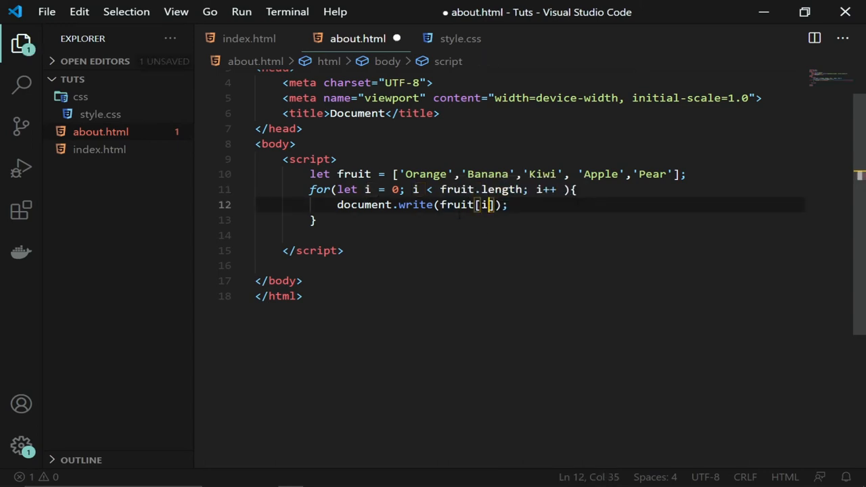
- Prefix fruit[i] with "<br> My favourite fruit is " + in the write call
key("ctrl+s")
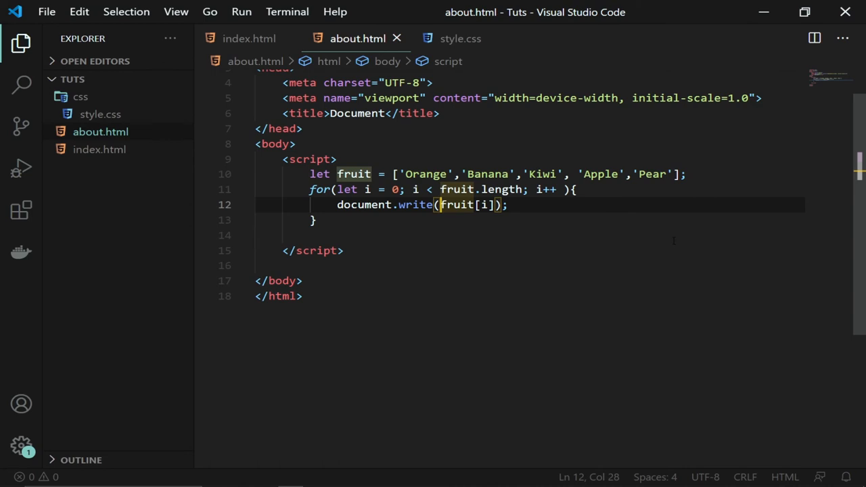
type("\"")
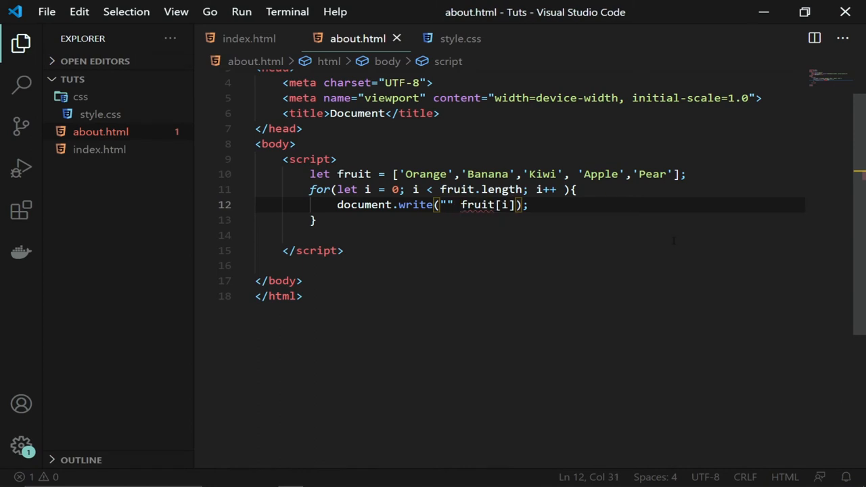
type("+")
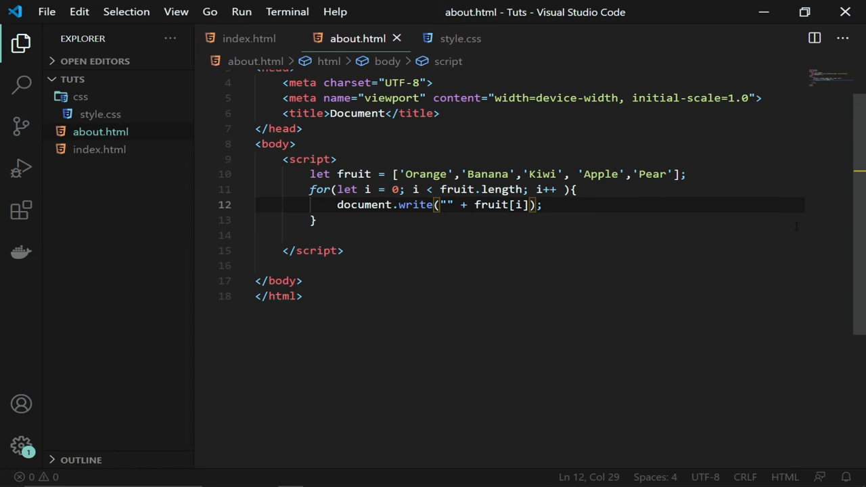
type("<>")
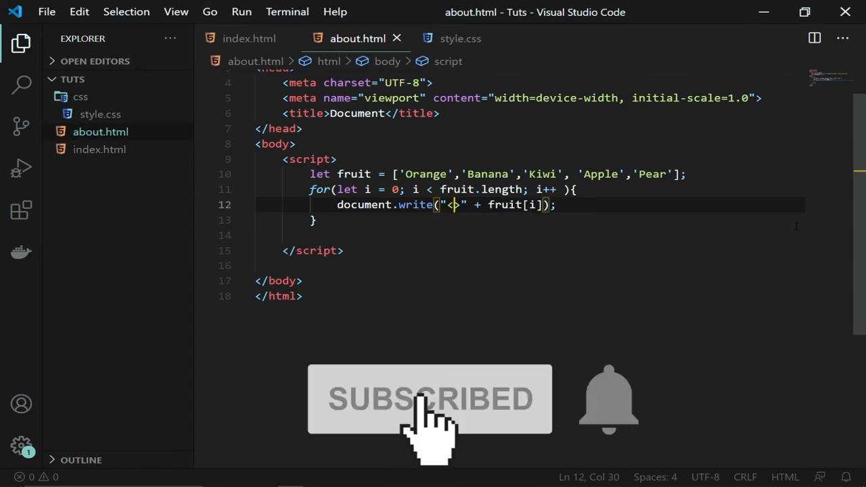
type("br")
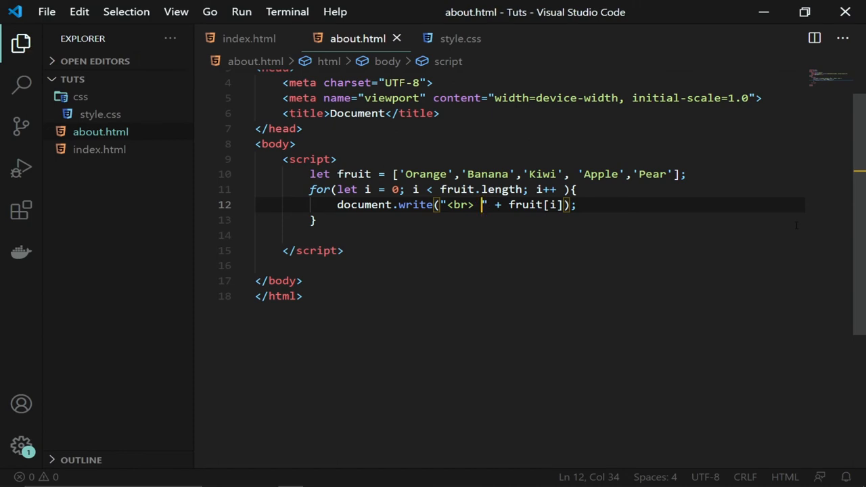
type("My")
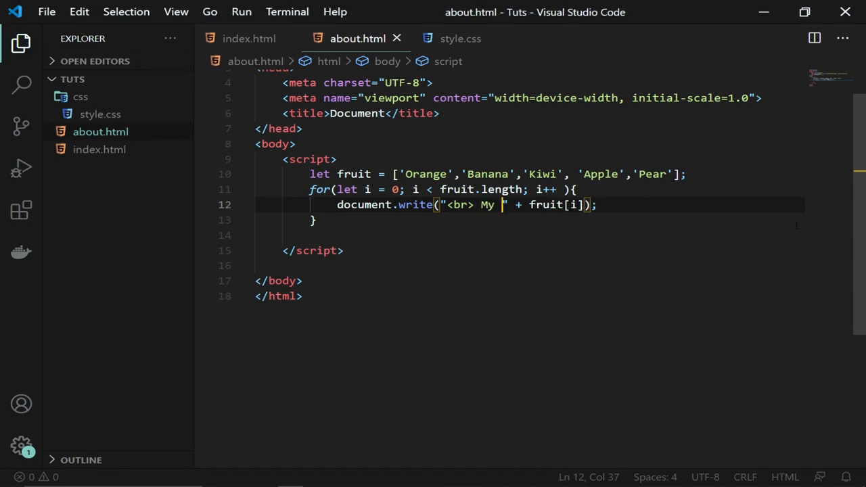
type("favourtie")
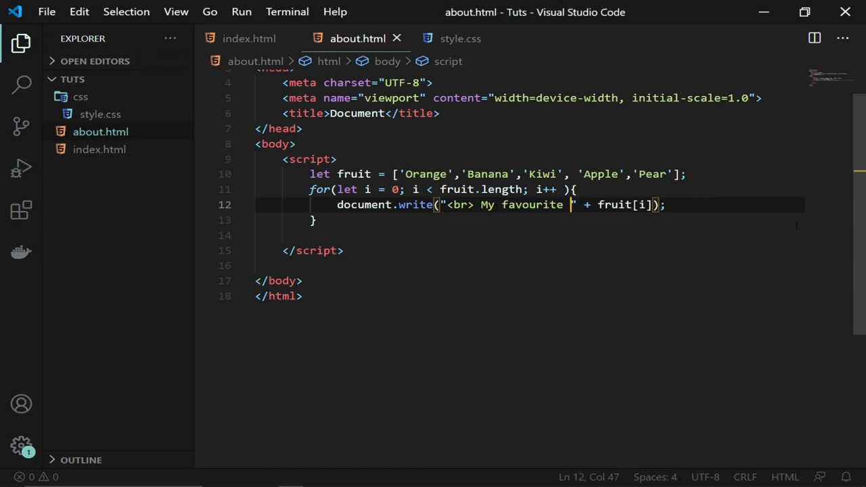
type("fruit")
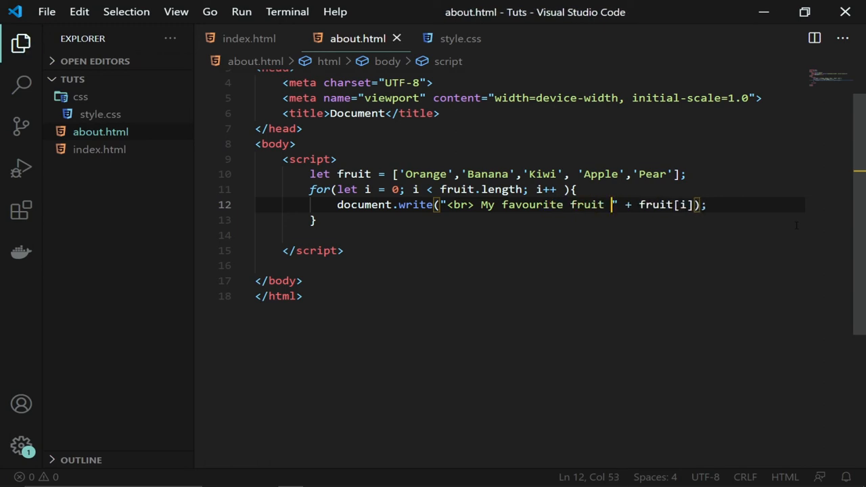
type("is")
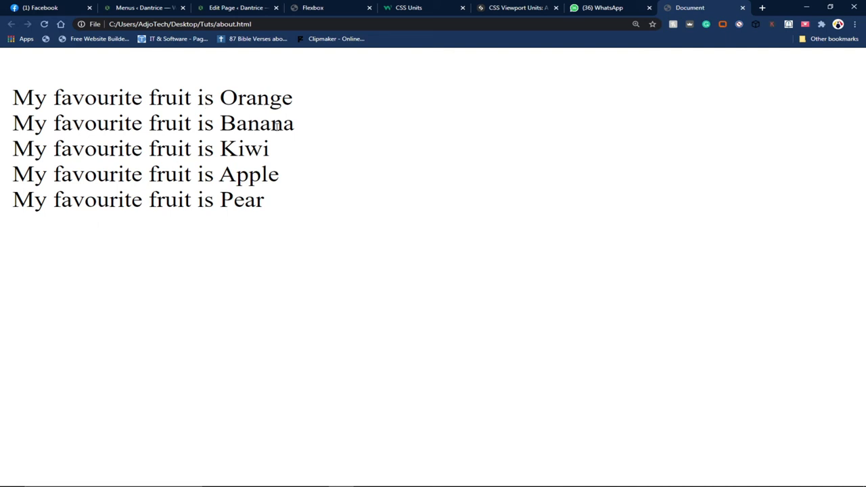
mouse_move(183, 160)
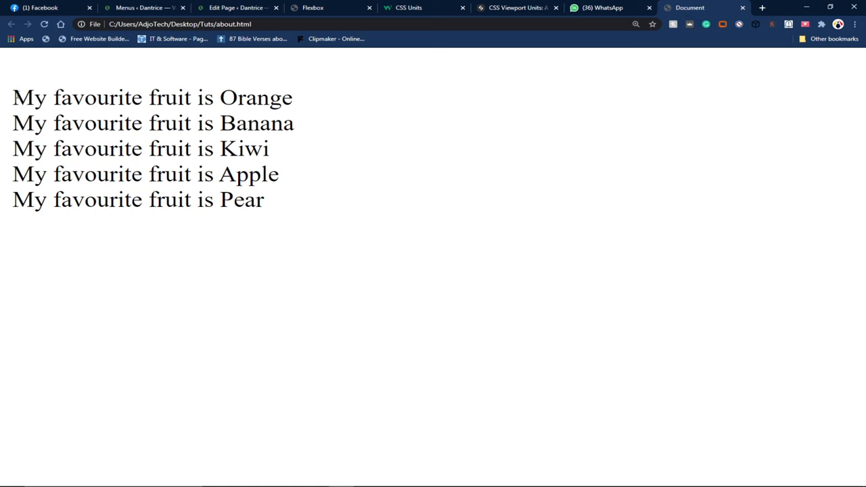
mouse_move(294, 111)
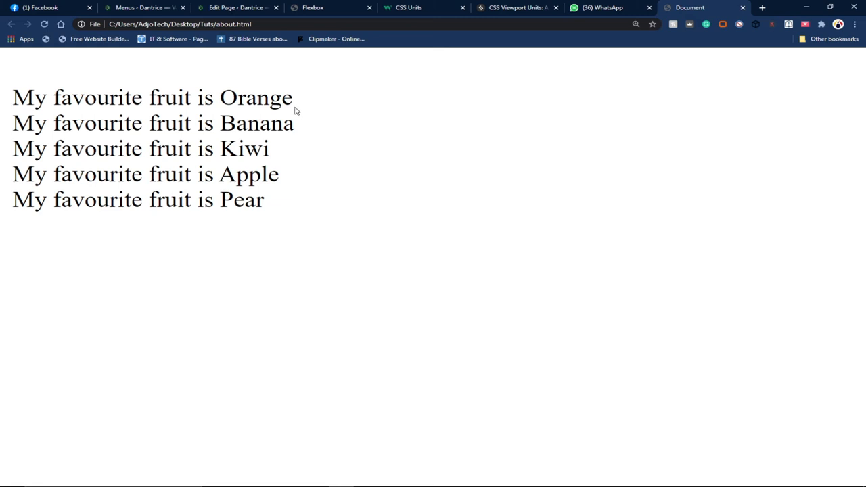
mouse_move(95, 132)
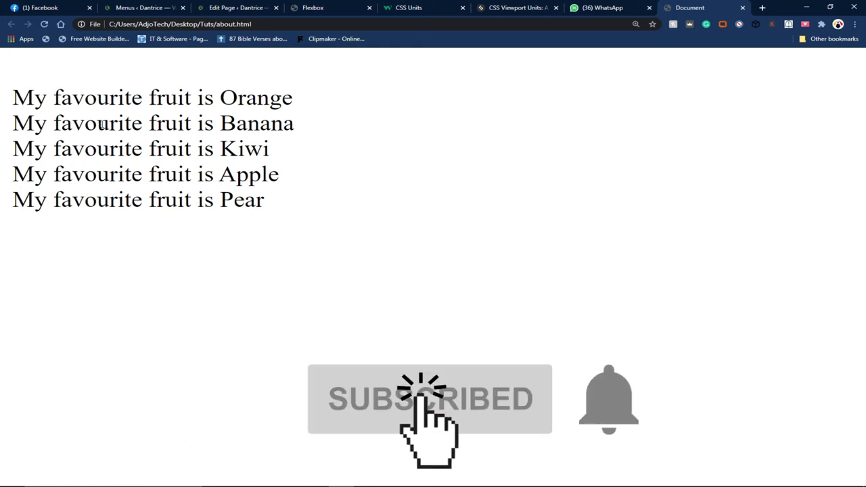
mouse_move(636, 413)
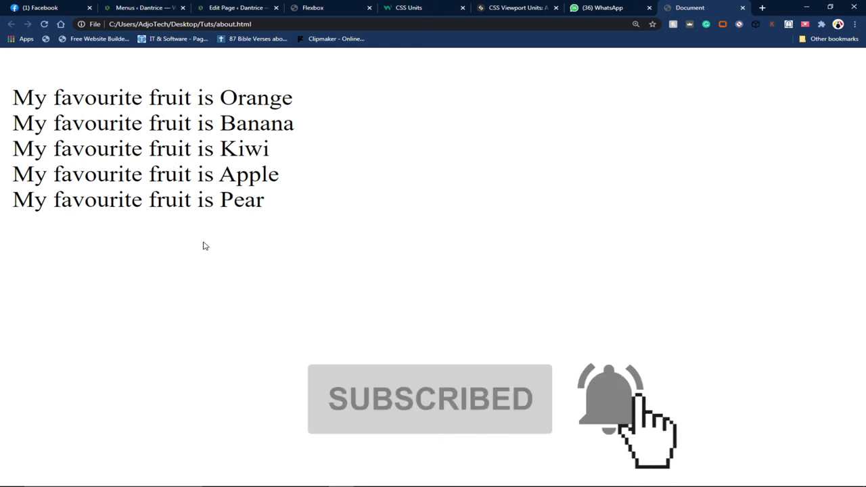
- Highlight Pear, the last favourite-fruit line, on the Chrome page
double_click(241, 200)
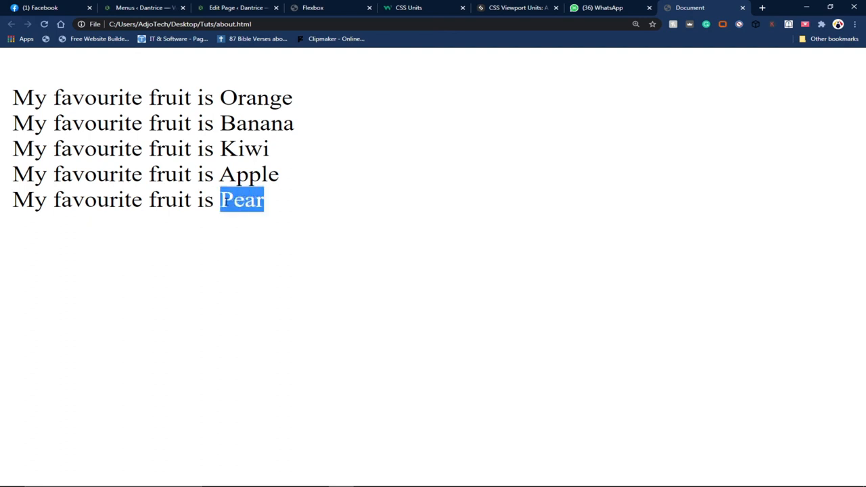
mouse_move(243, 197)
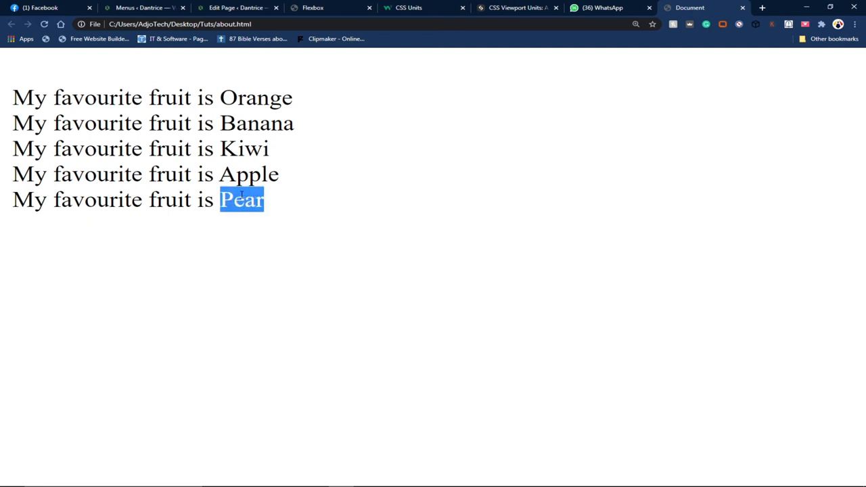
mouse_move(314, 478)
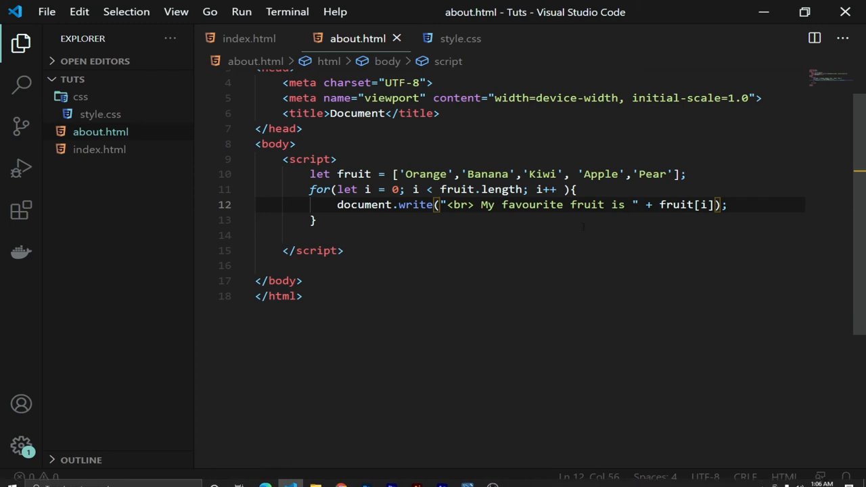
- Insert a fruit.pop(); call on a new line after the fruit array
left_click(687, 173)
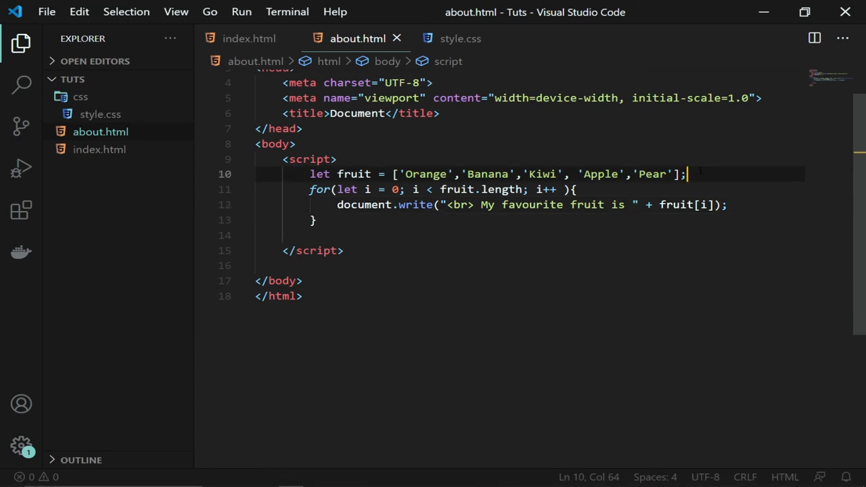
key("Enter")
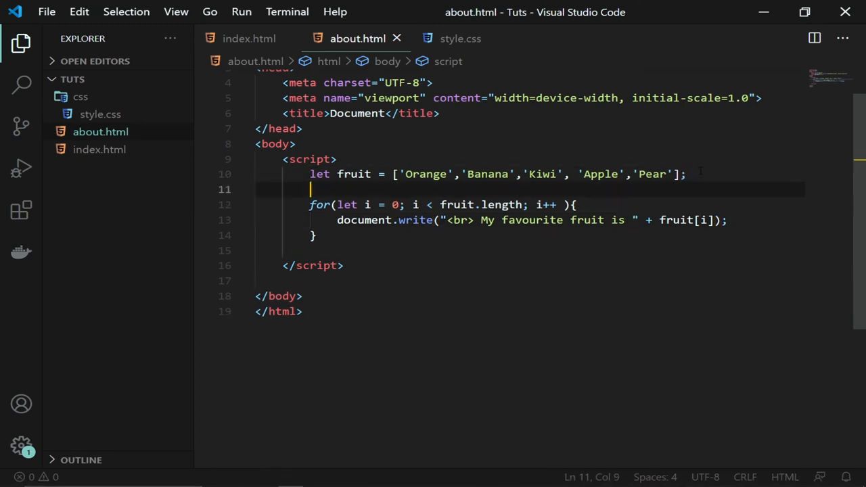
type("fuit")
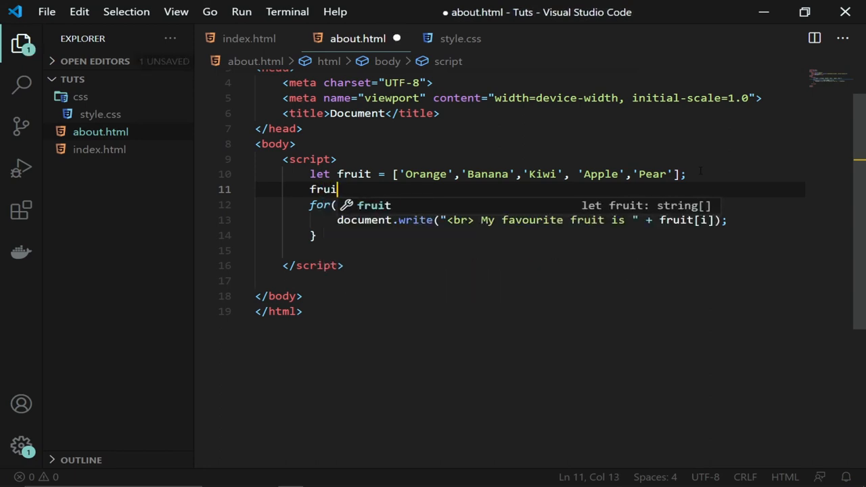
type("t.pop")
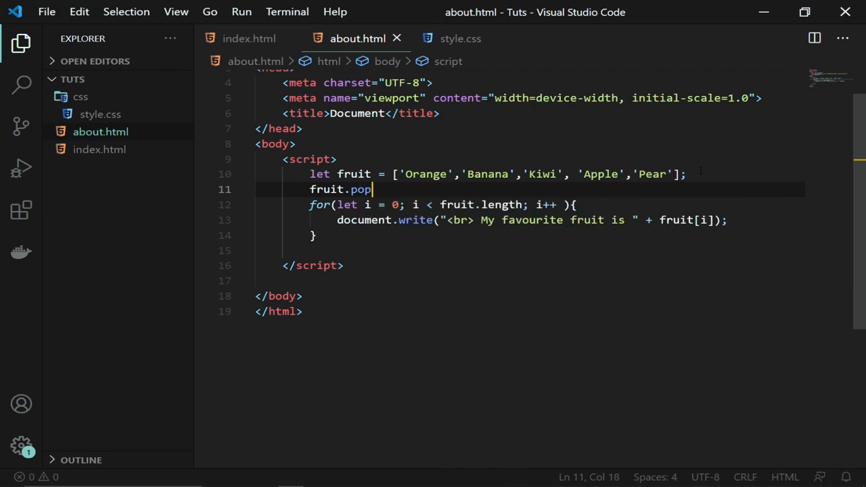
type("()")
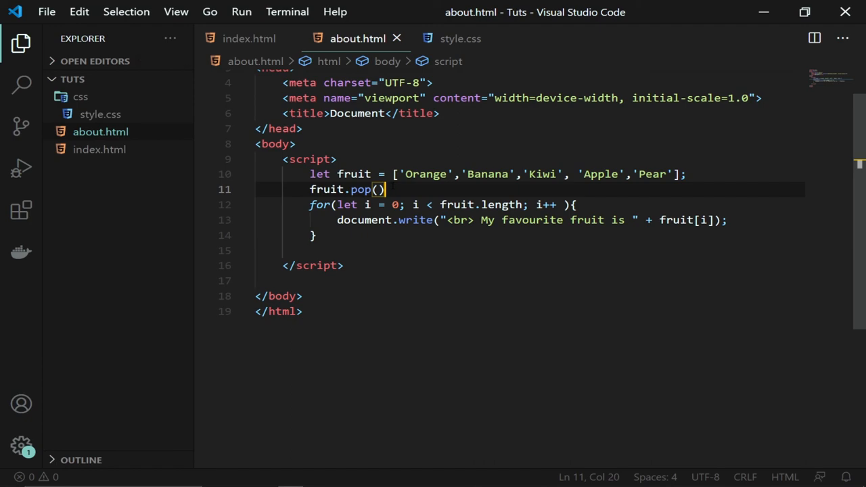
type(";")
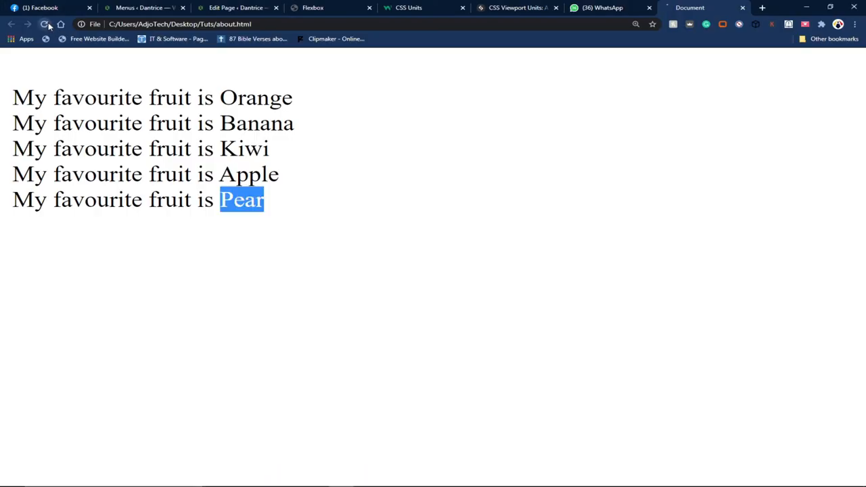
- Reload about.html in Chrome to show the four-fruit list without Pear
left_click(46, 24)
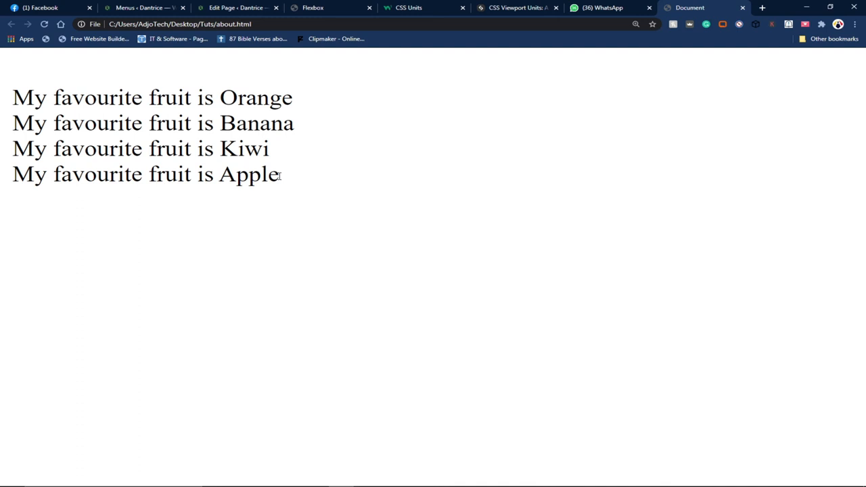
mouse_move(287, 184)
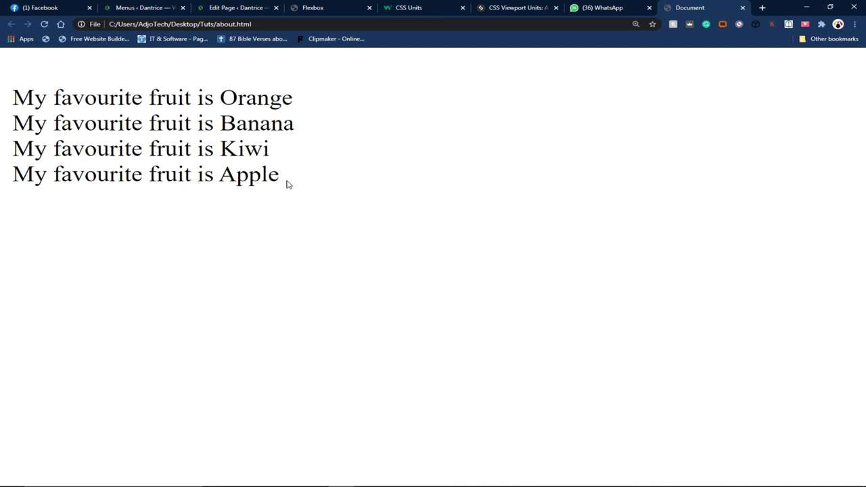
mouse_move(284, 181)
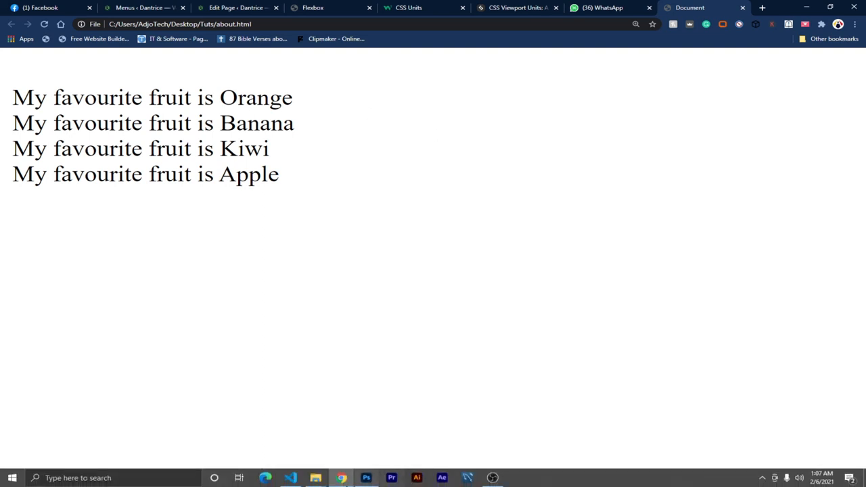
- Change the second fruit.pop() call on line 12 to fruit.shift()
left_click(291, 477)
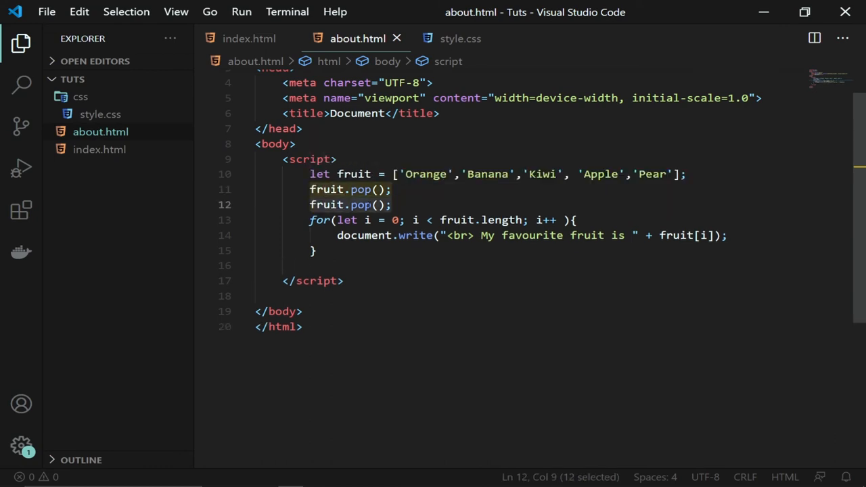
left_click(391, 204)
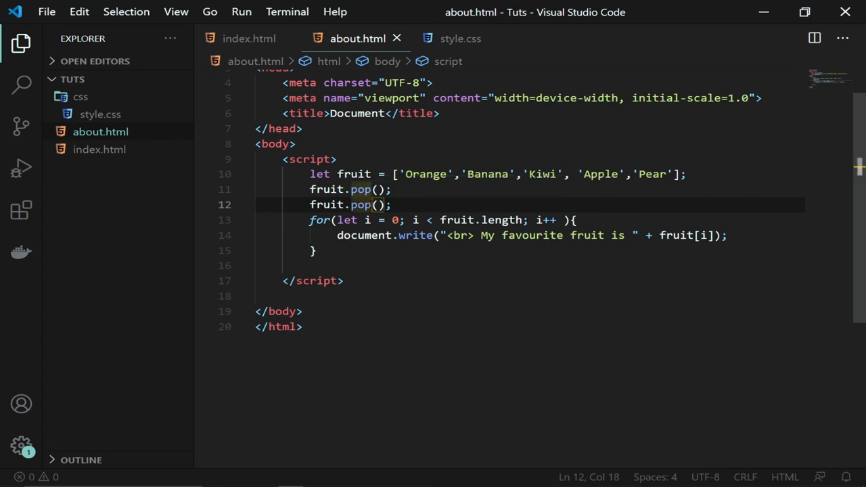
key("Backspace")
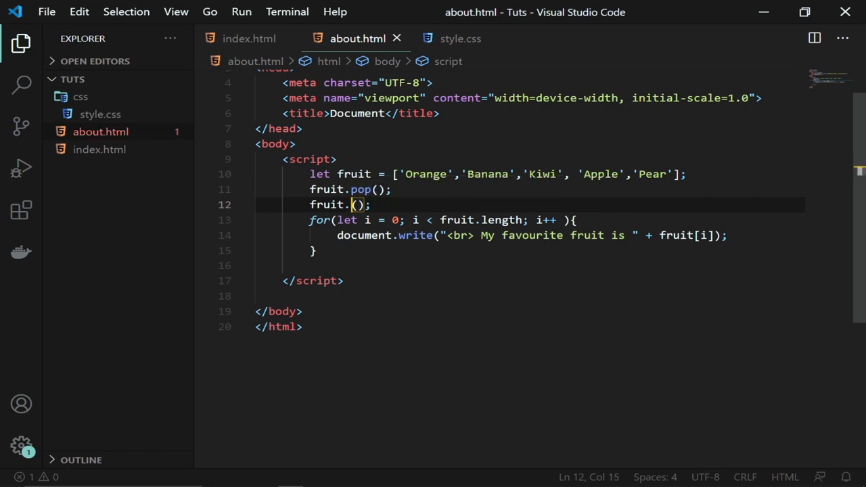
type("shift")
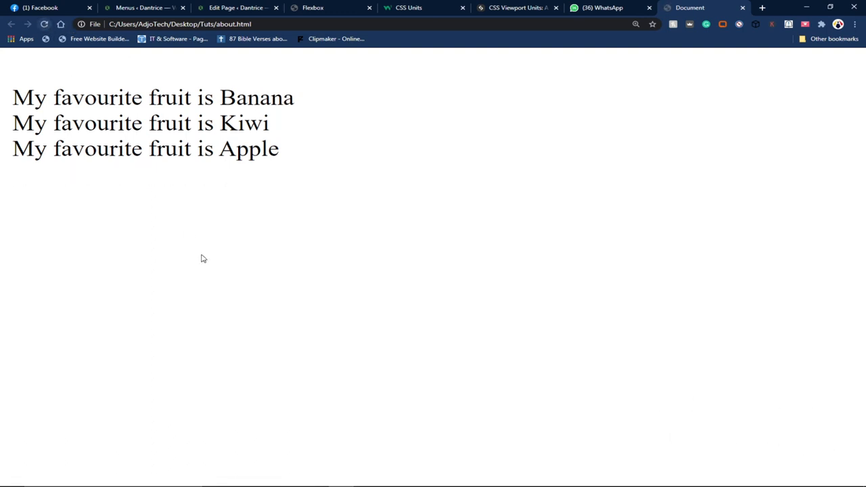
mouse_move(208, 250)
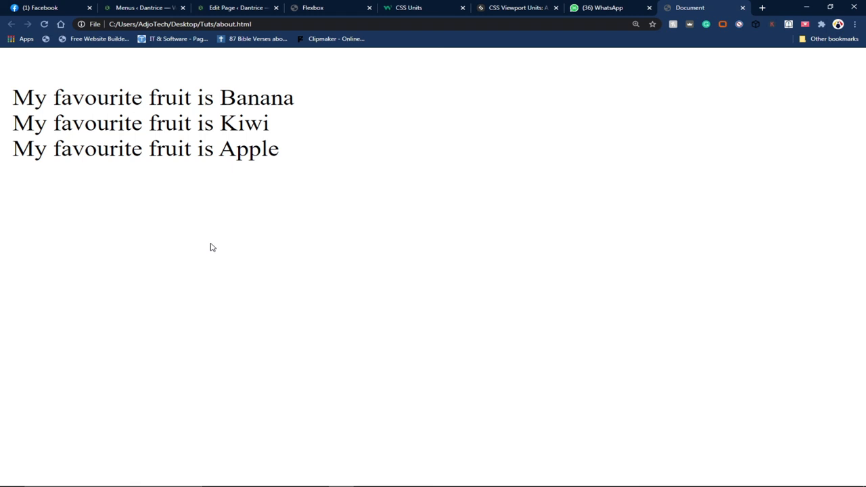
mouse_move(342, 474)
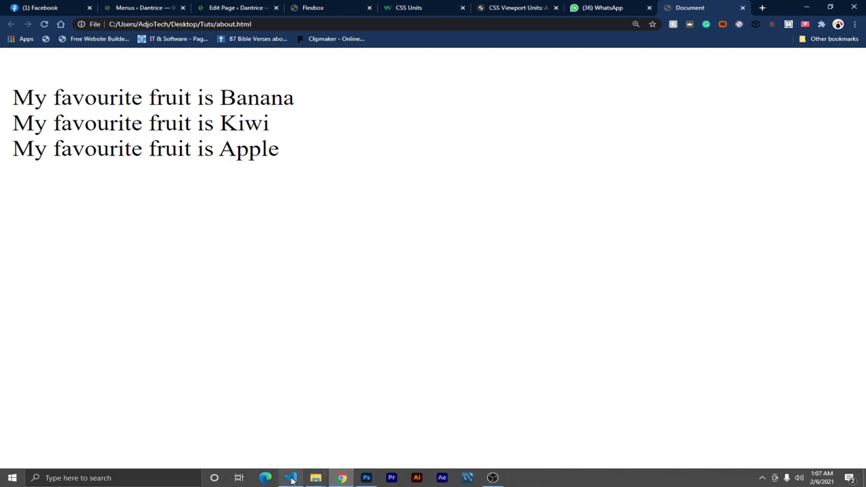
- Switch back to VS Code to review the pop and shift calls before the loop
left_click(290, 477)
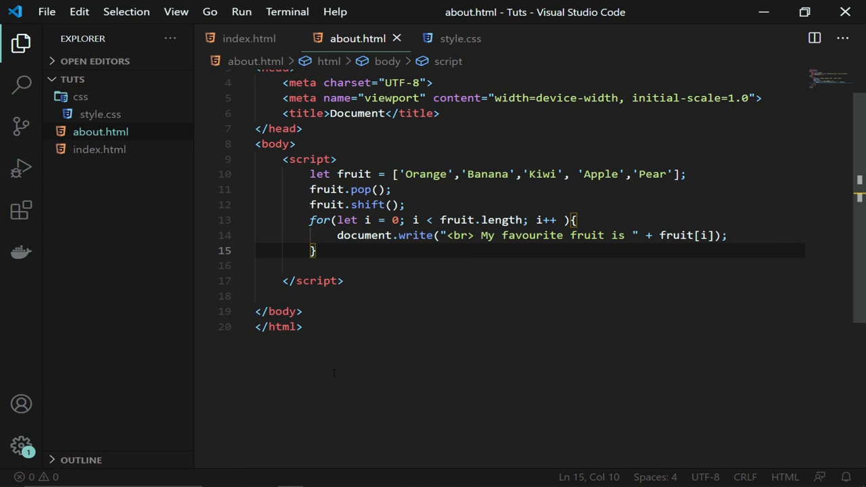
mouse_move(362, 352)
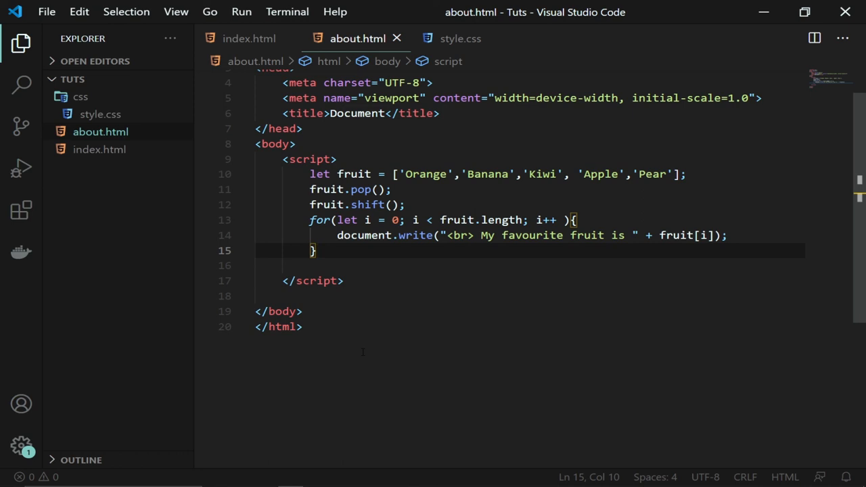